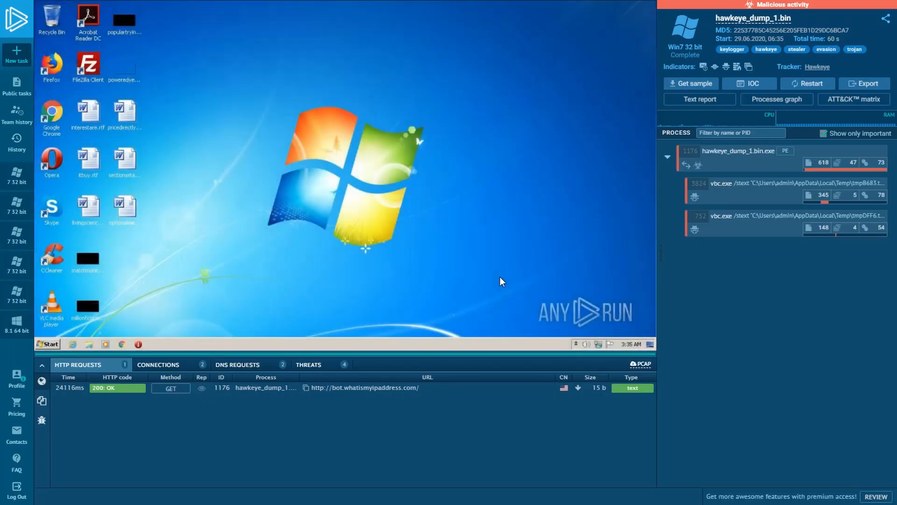
mouse_move(722, 102)
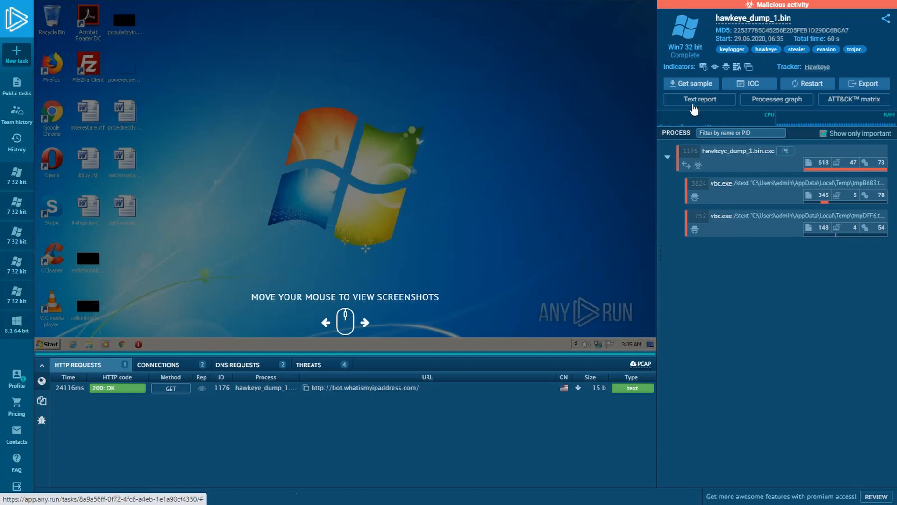
- Show the four network threat detections, then the hawkeye_dump_1.bin.exe process summary
click(309, 364)
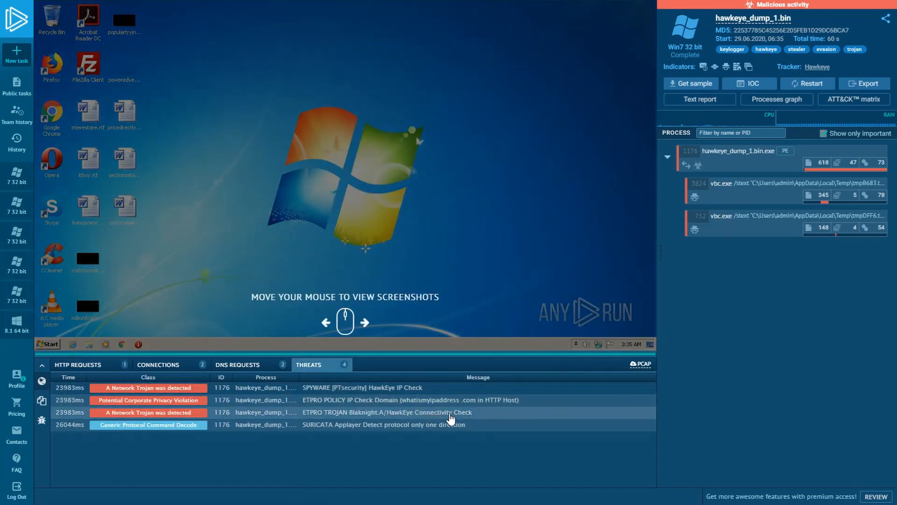
mouse_move(738, 346)
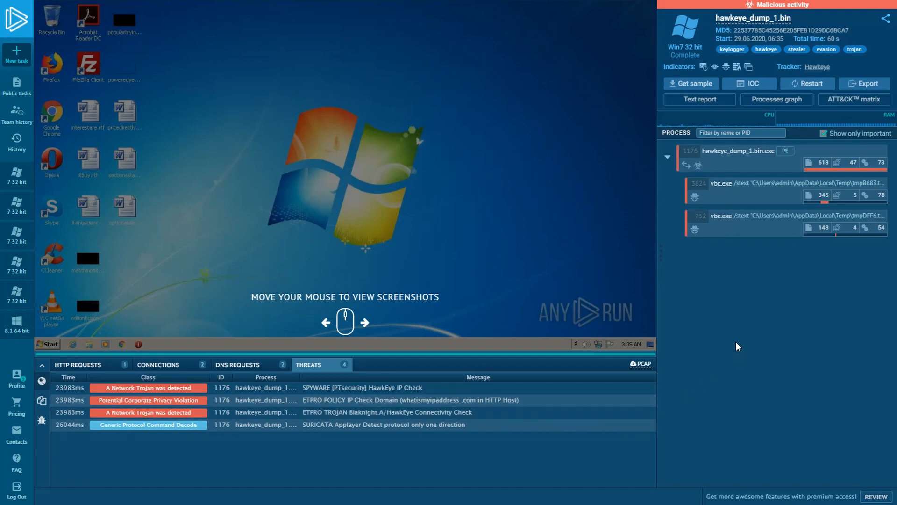
click(739, 151)
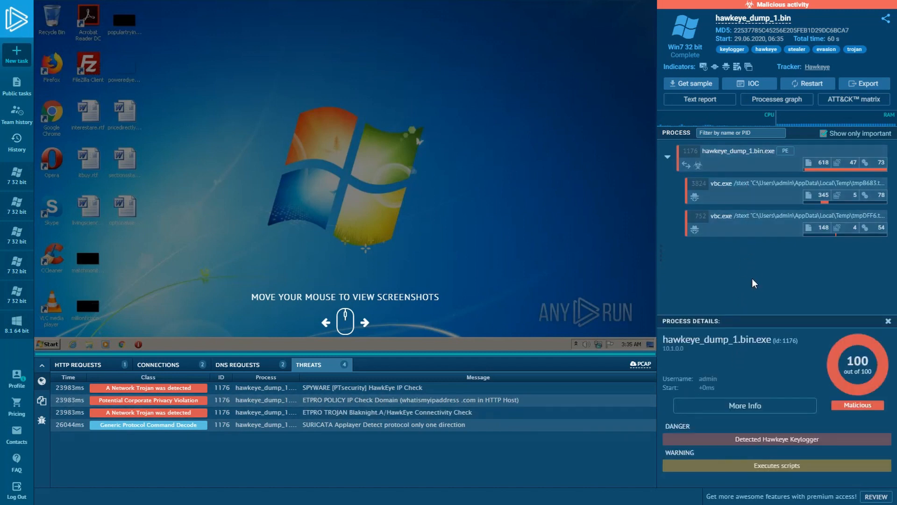
- Open More Info for hawkeye_dump_1.bin.exe, listing its events and one modified file
click(744, 405)
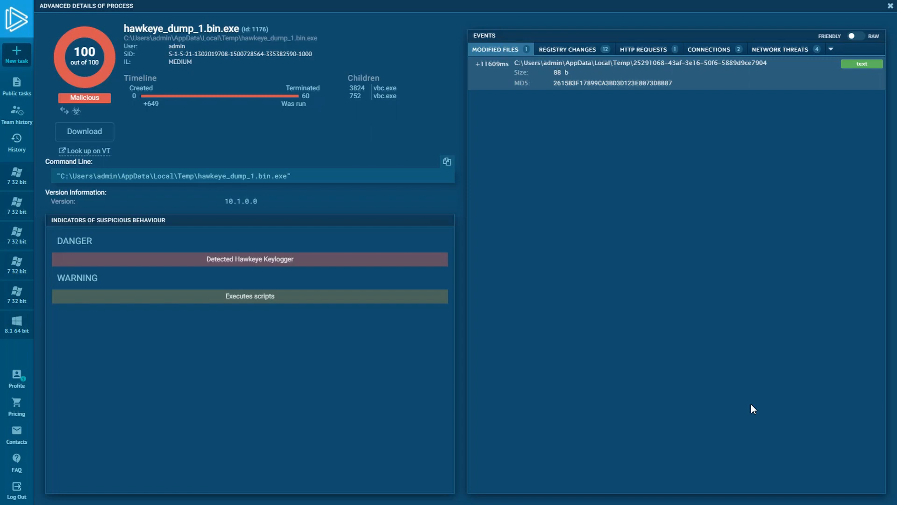
mouse_move(813, 137)
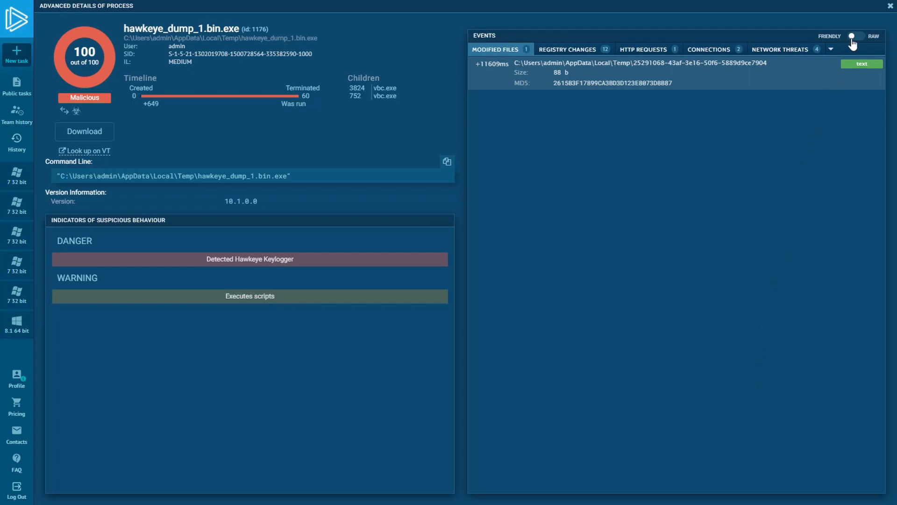
- Switch events to Raw, browse the 618 file events, check registry keys, return to files
click(856, 36)
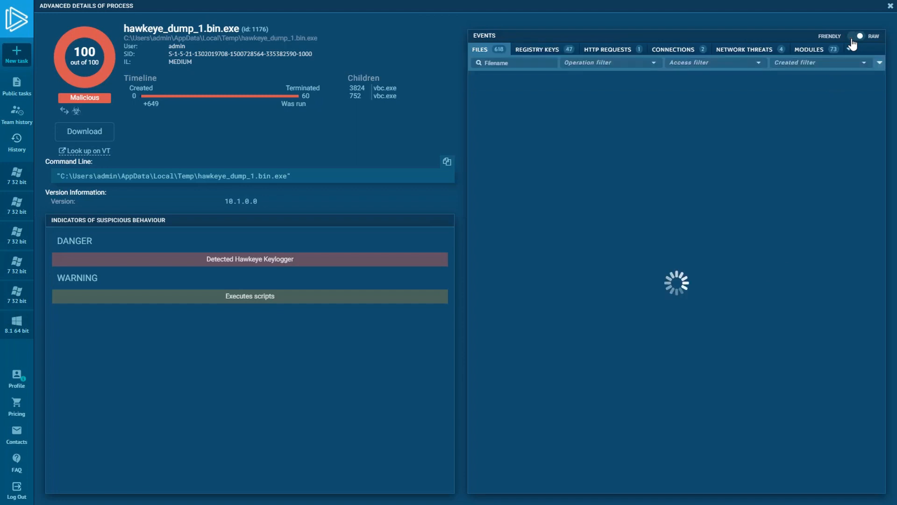
click(858, 36)
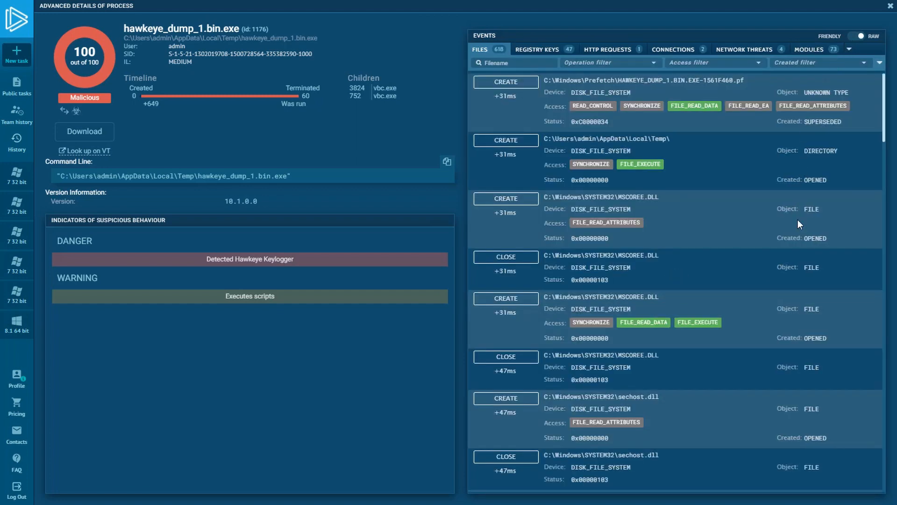
scroll(down, 3)
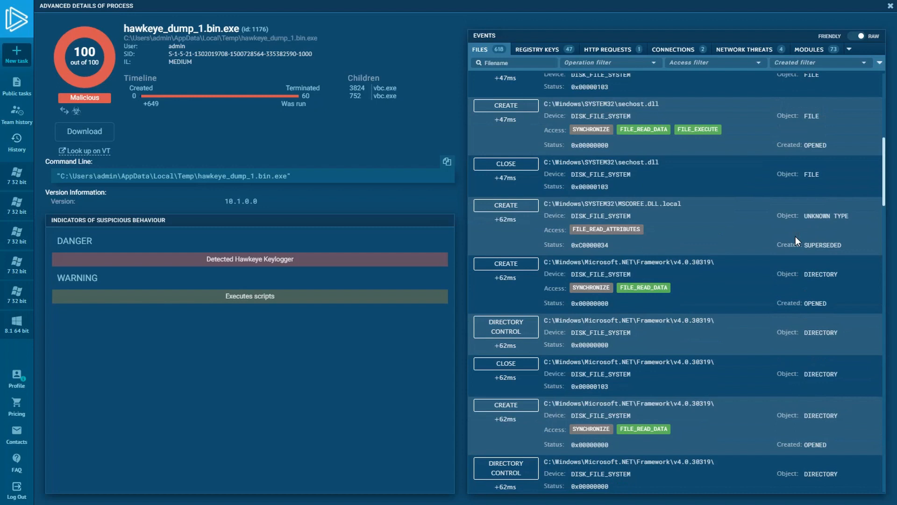
mouse_move(810, 243)
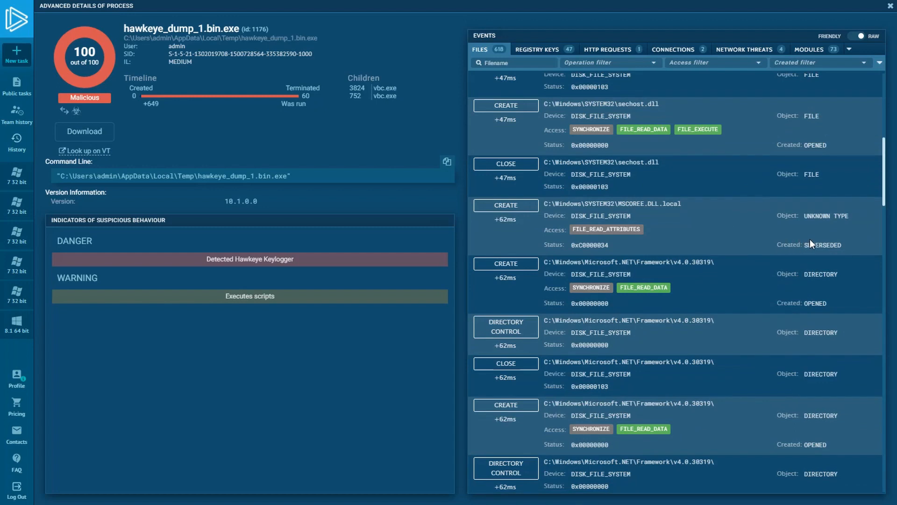
mouse_move(795, 235)
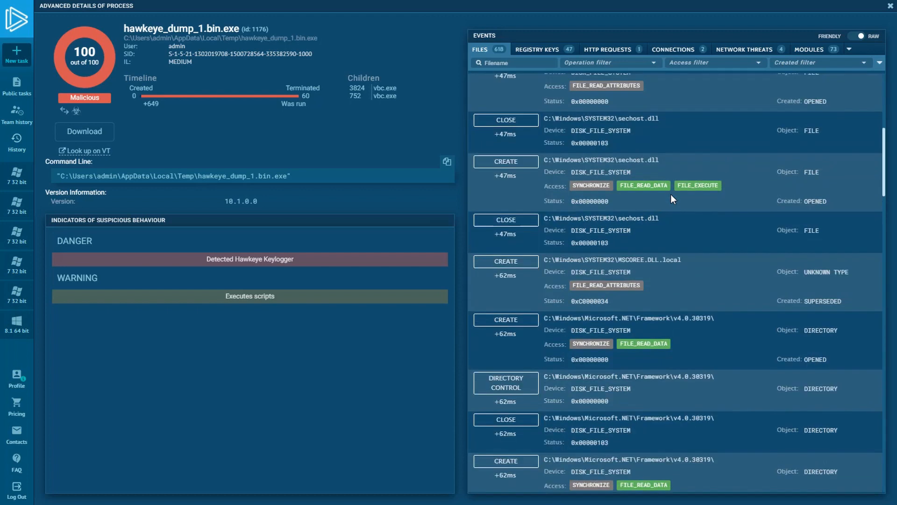
scroll(up, 3)
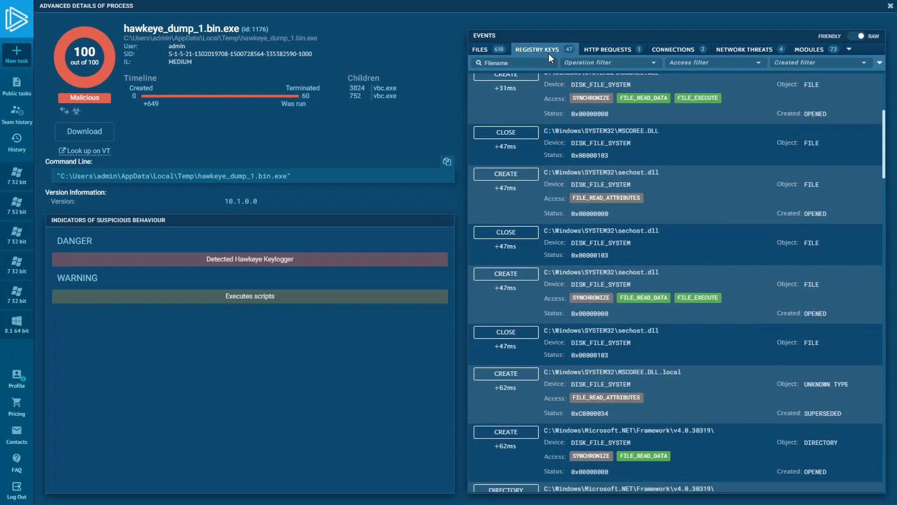
click(537, 49)
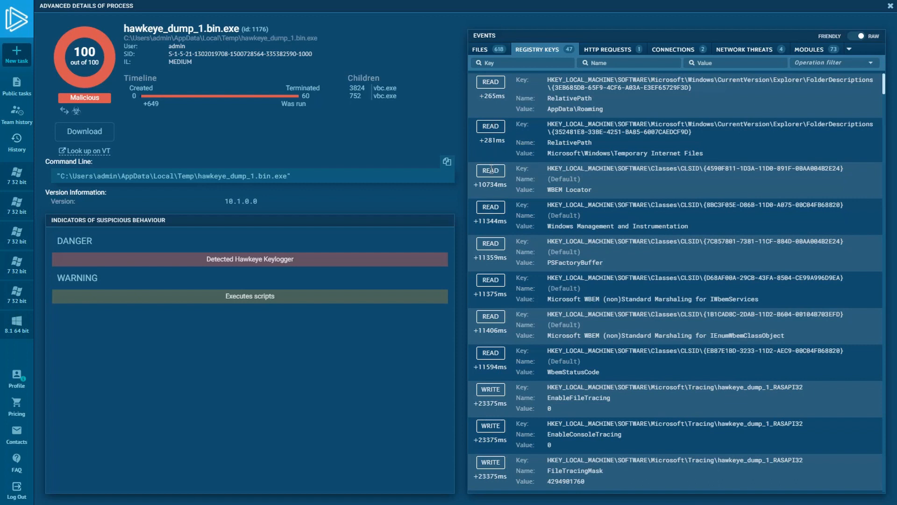
mouse_move(524, 95)
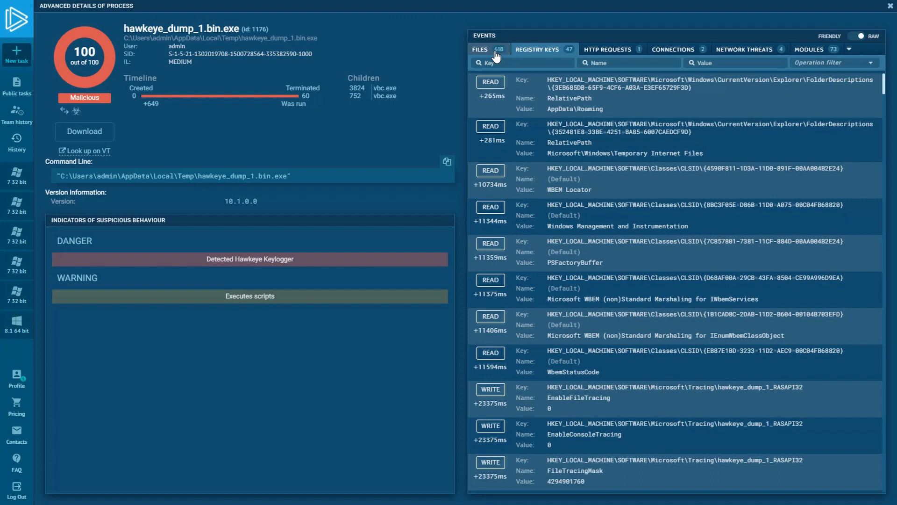
click(479, 49)
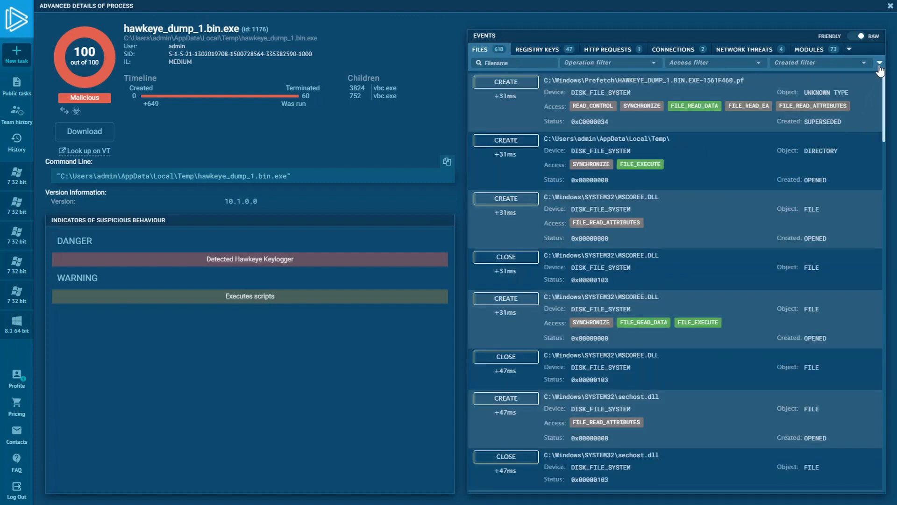
- Expand the extra file-event filters and preview the Operation, Access and Device options
click(880, 63)
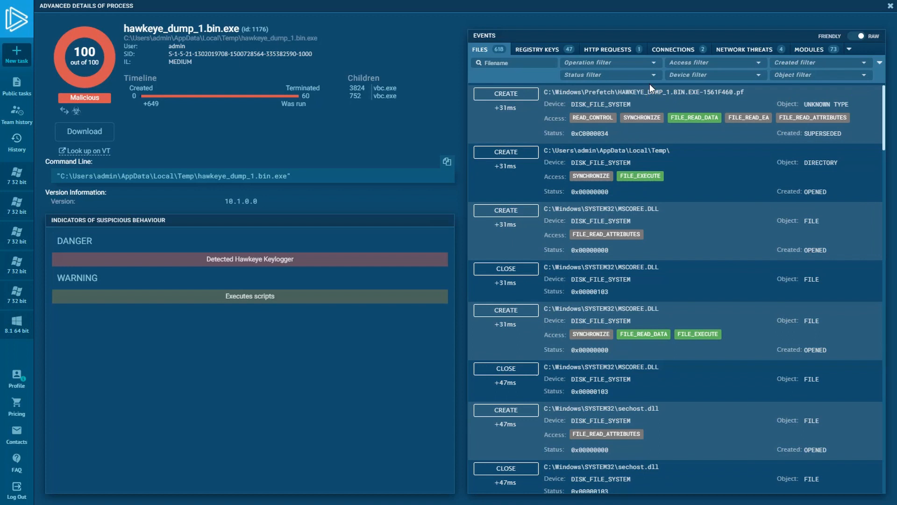
click(514, 62)
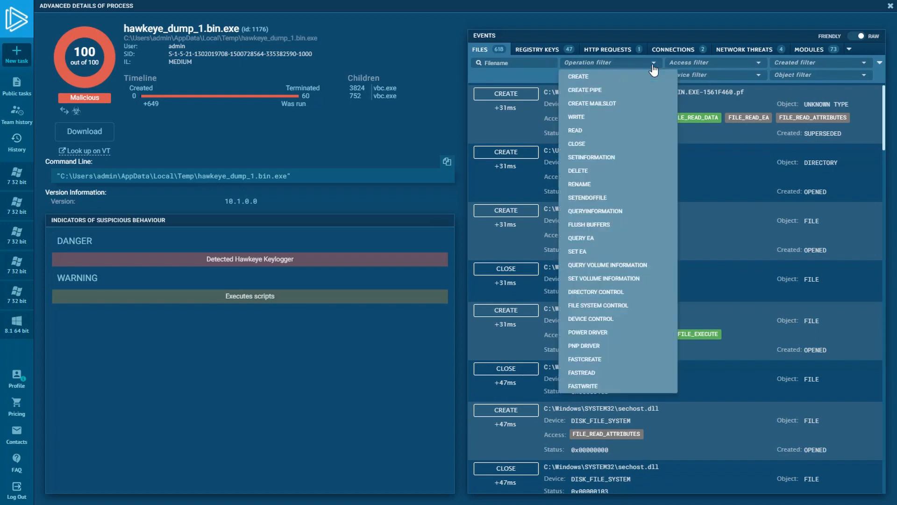
click(712, 62)
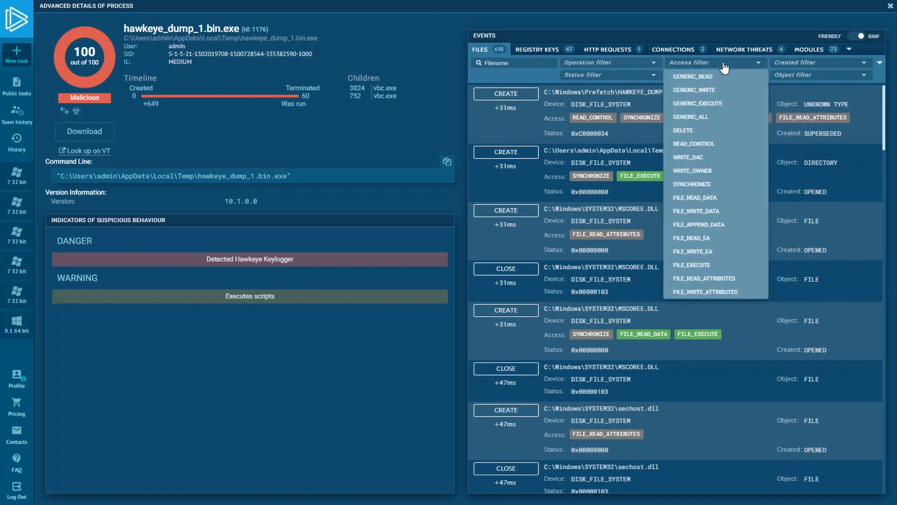
click(818, 62)
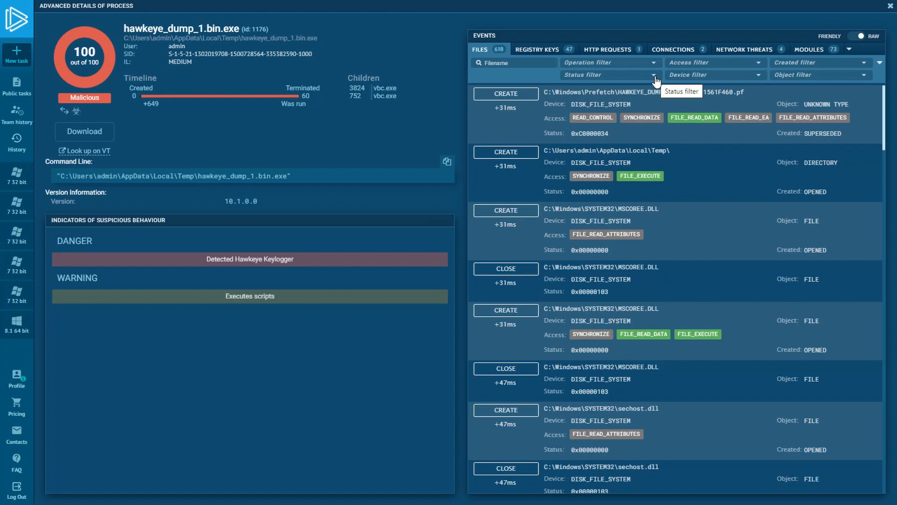
mouse_move(693, 74)
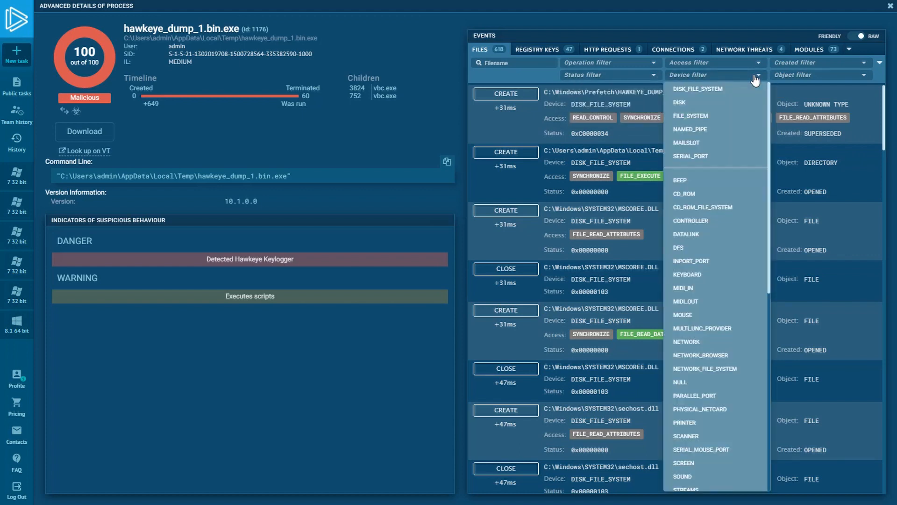
click(818, 74)
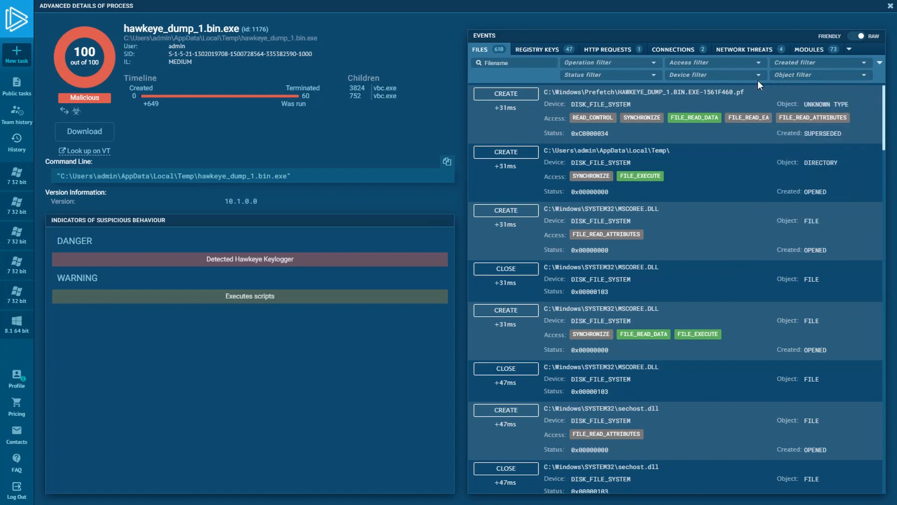
mouse_move(620, 92)
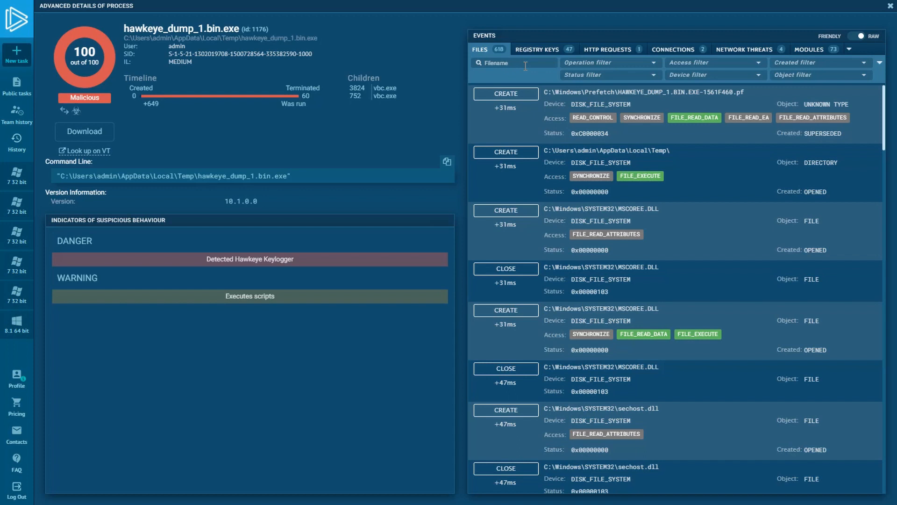
mouse_move(559, 89)
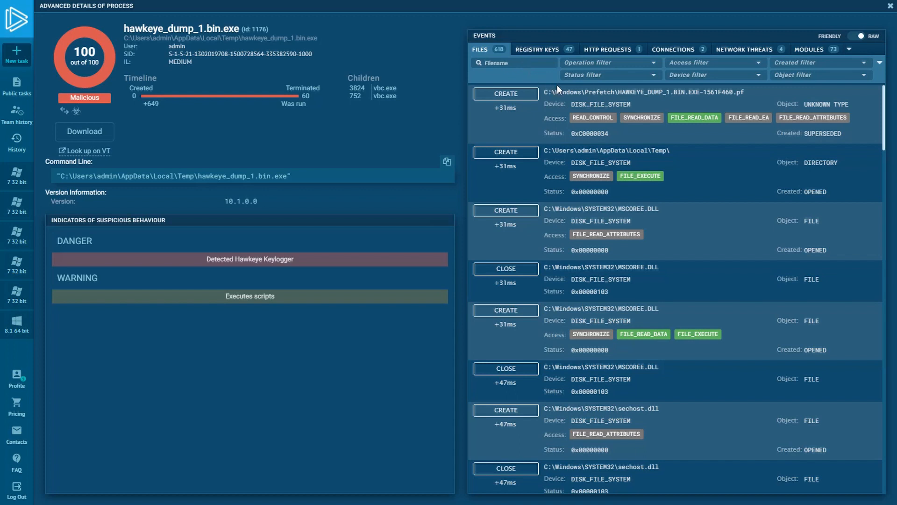
mouse_move(802, 95)
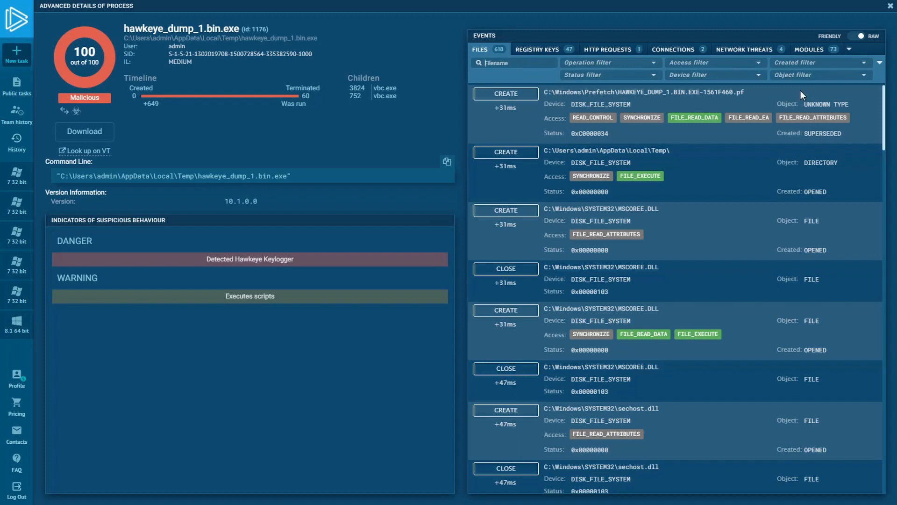
- Filter file events to FILE_READ_ATTRIBUTES access and filenames containing 'reborn'
click(818, 74)
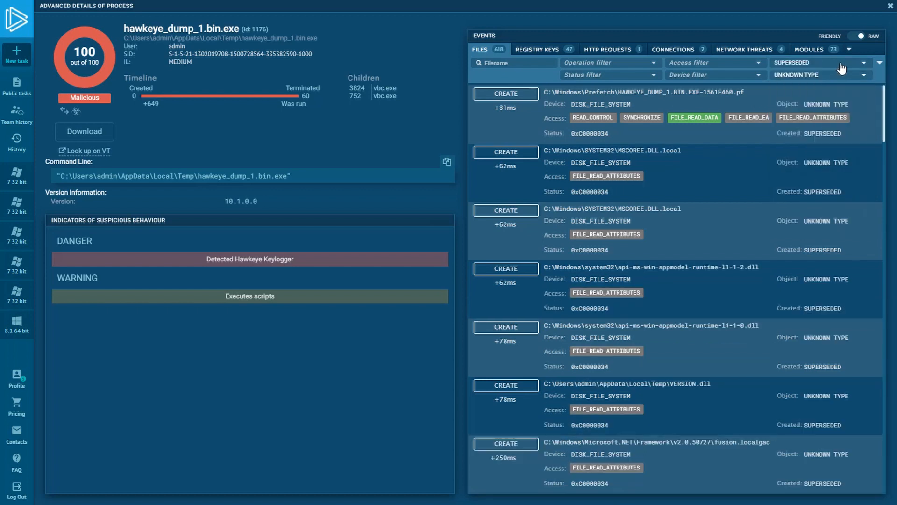
mouse_move(609, 67)
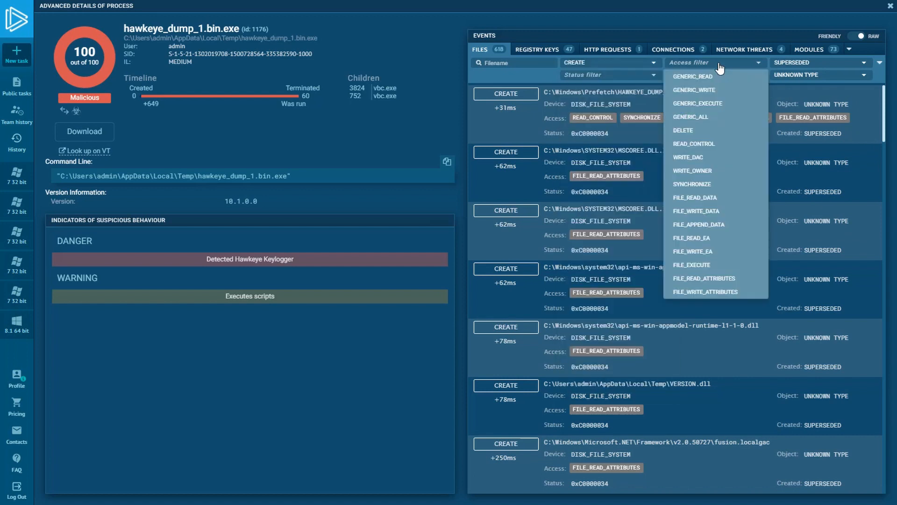
click(704, 278)
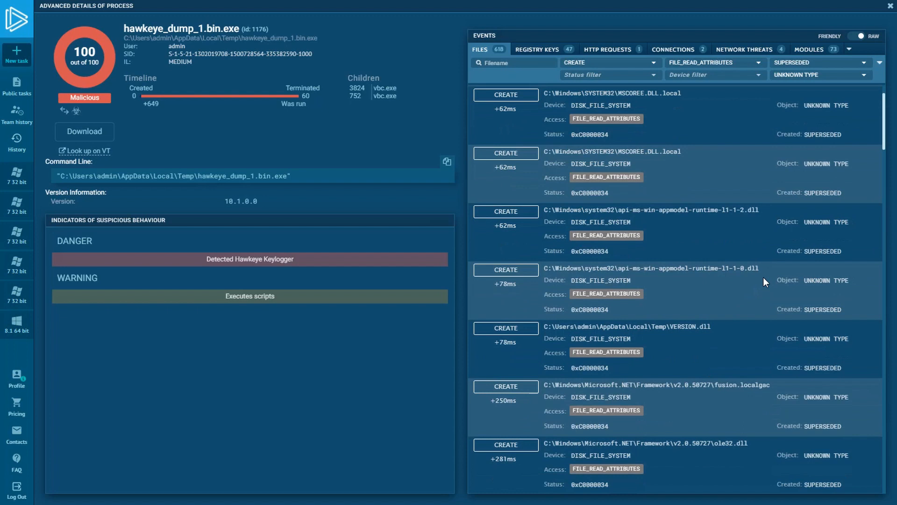
scroll(down, 3)
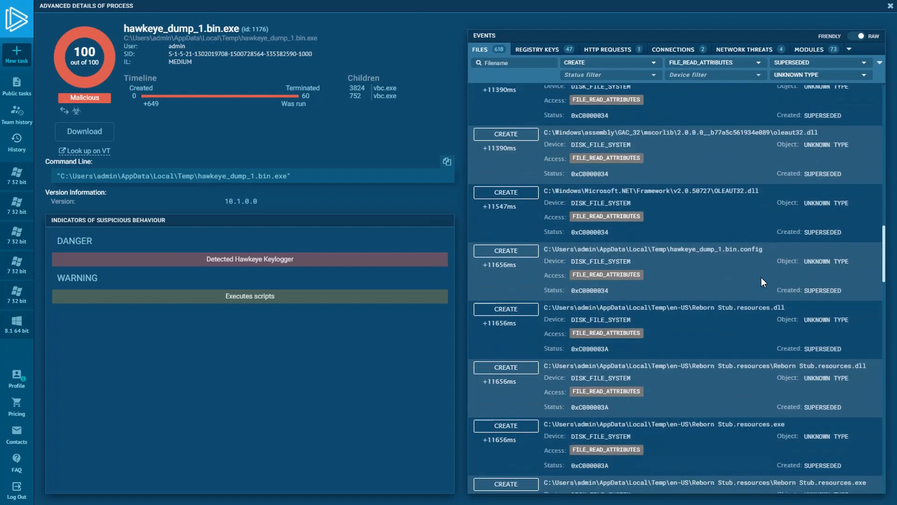
mouse_move(724, 305)
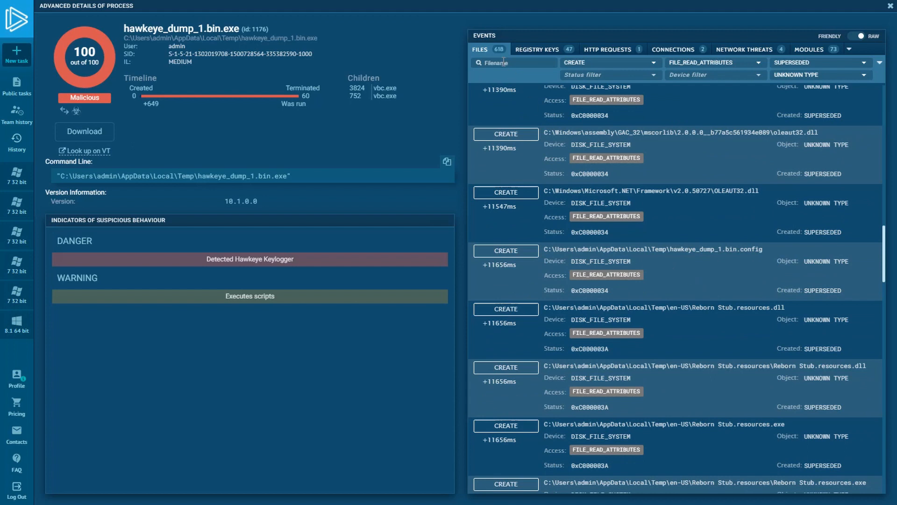
text(reborn)
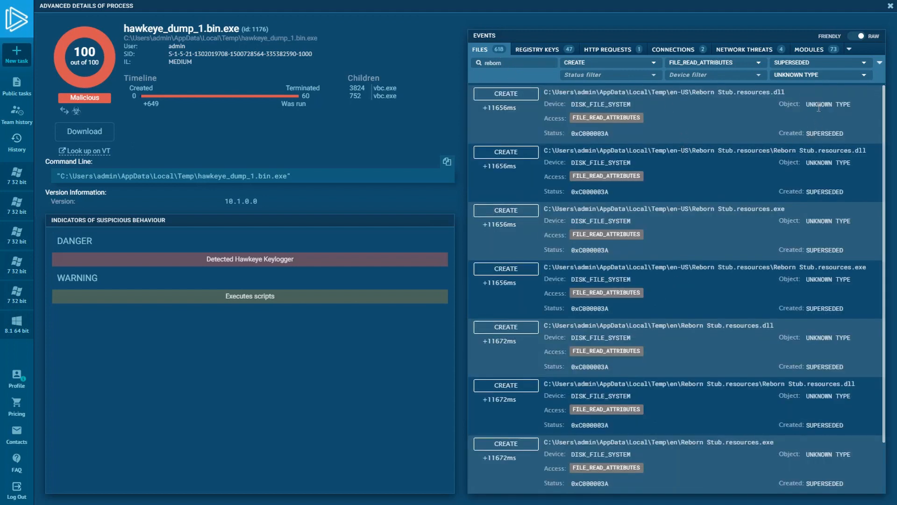
scroll(down, 3)
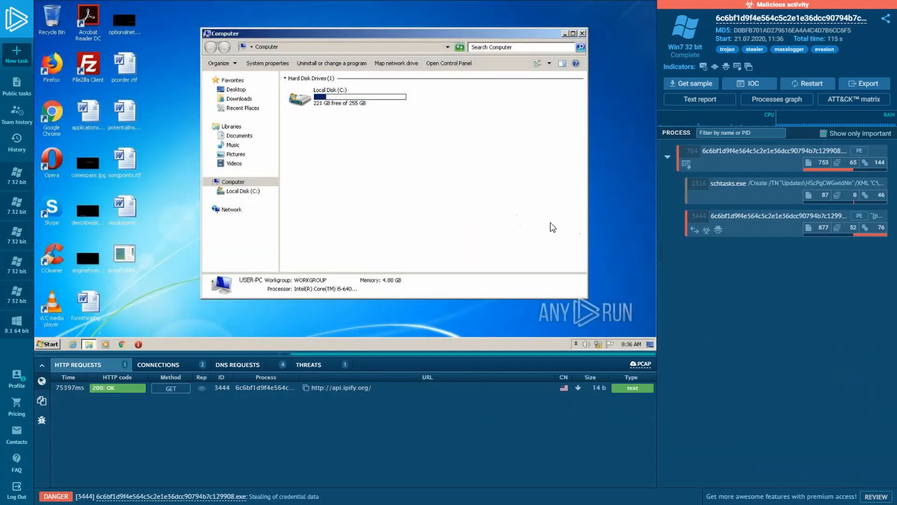
mouse_move(730, 248)
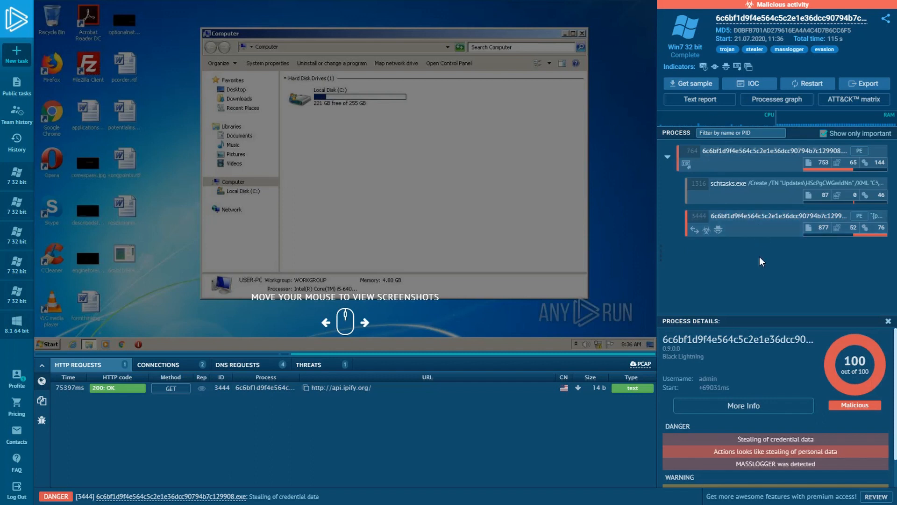
mouse_move(760, 415)
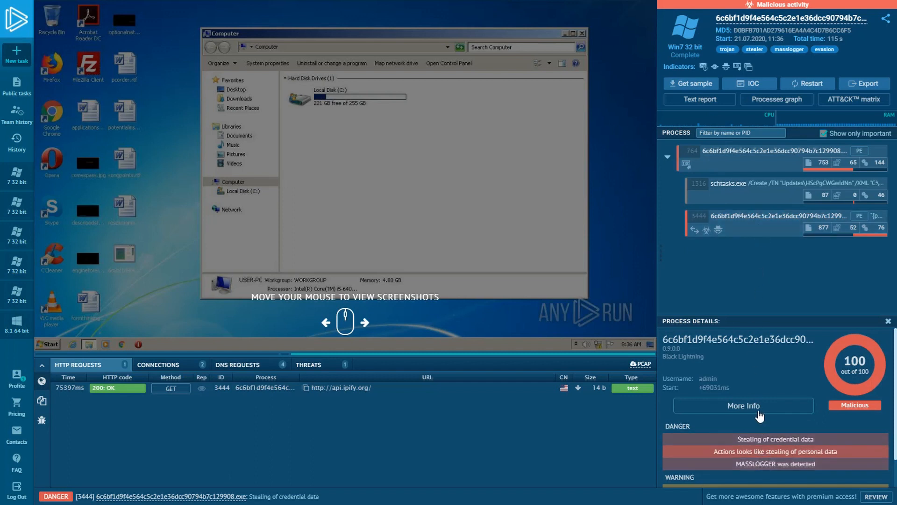
- Open the masslogger process's advanced details and dismiss the Log.txt preview
click(742, 405)
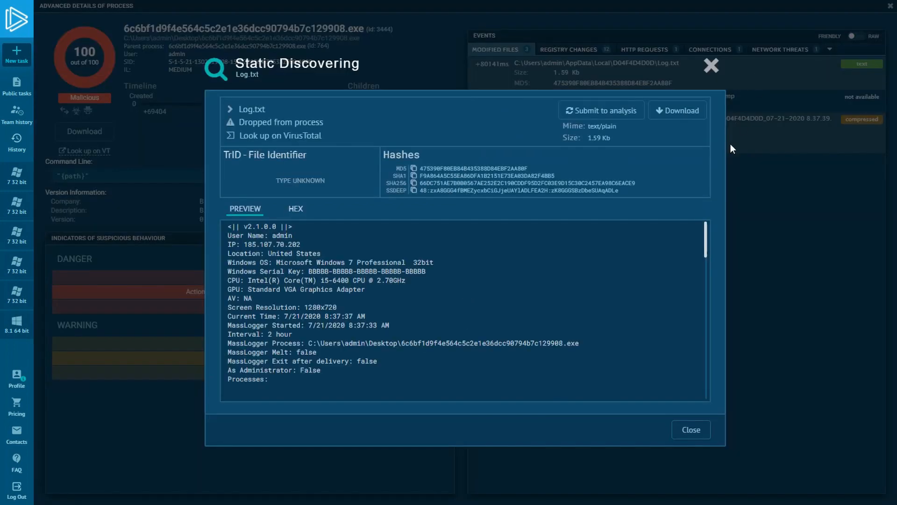
mouse_move(446, 395)
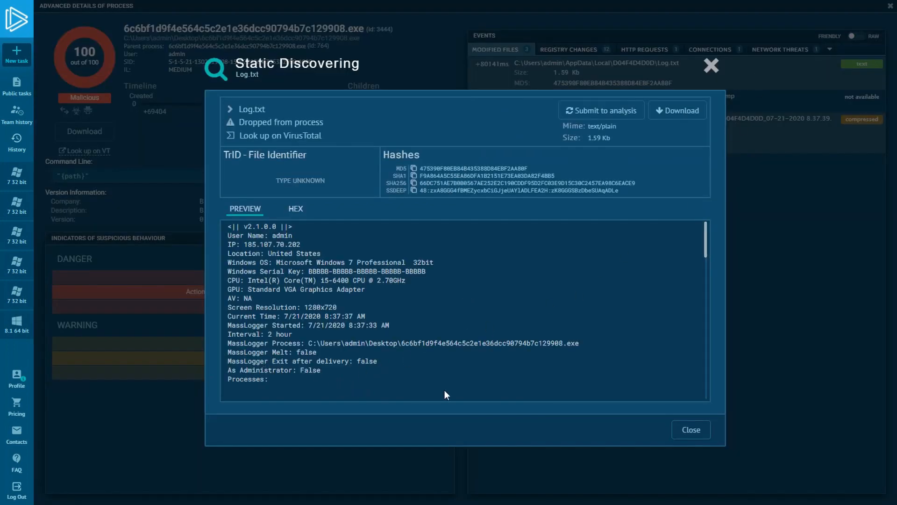
click(691, 429)
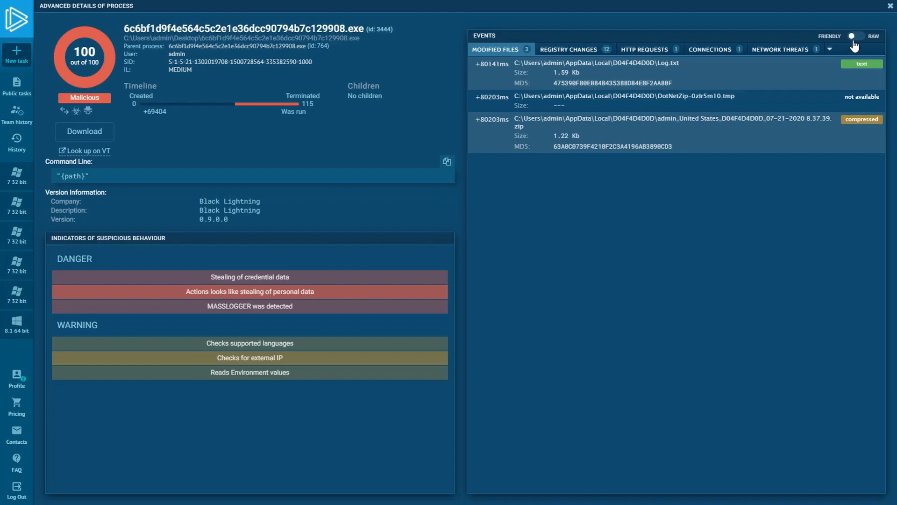
- Filter raw file events to DIRECTORY objects with non-zero status and select MassLoggerBin
click(861, 37)
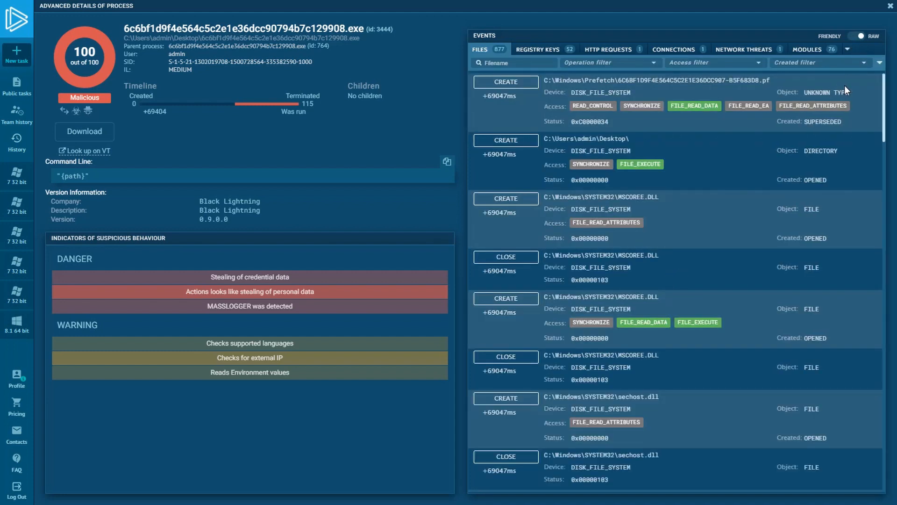
mouse_move(847, 67)
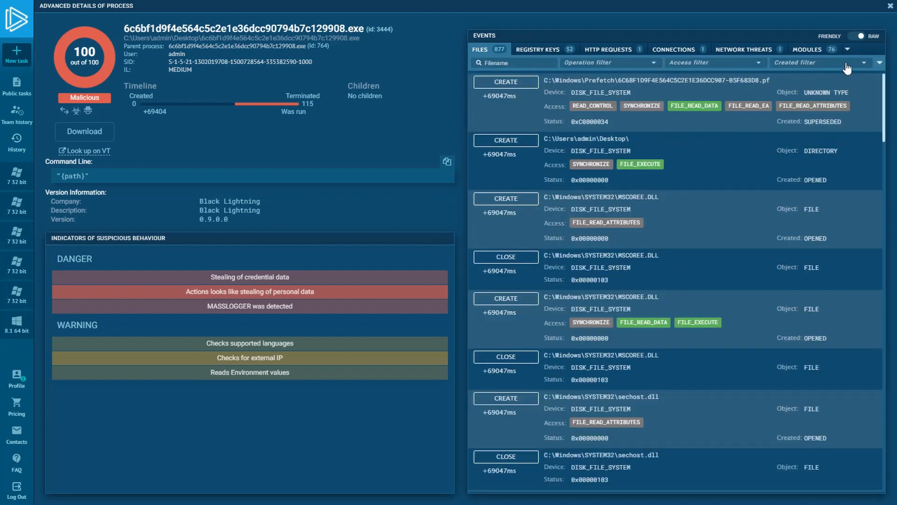
click(880, 63)
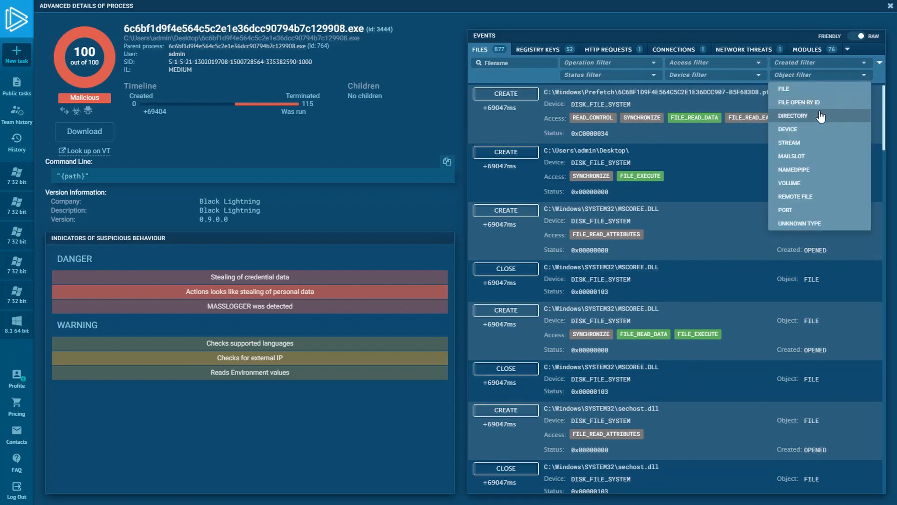
click(792, 115)
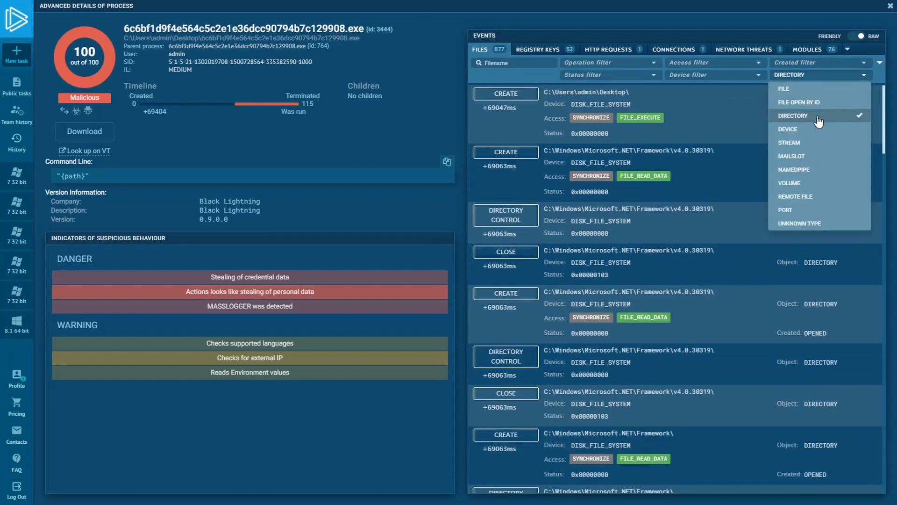
mouse_move(862, 79)
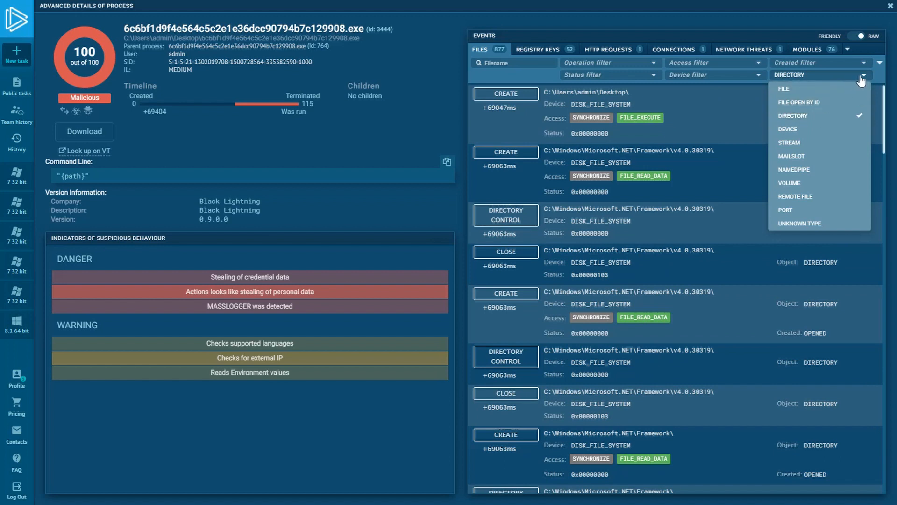
click(818, 115)
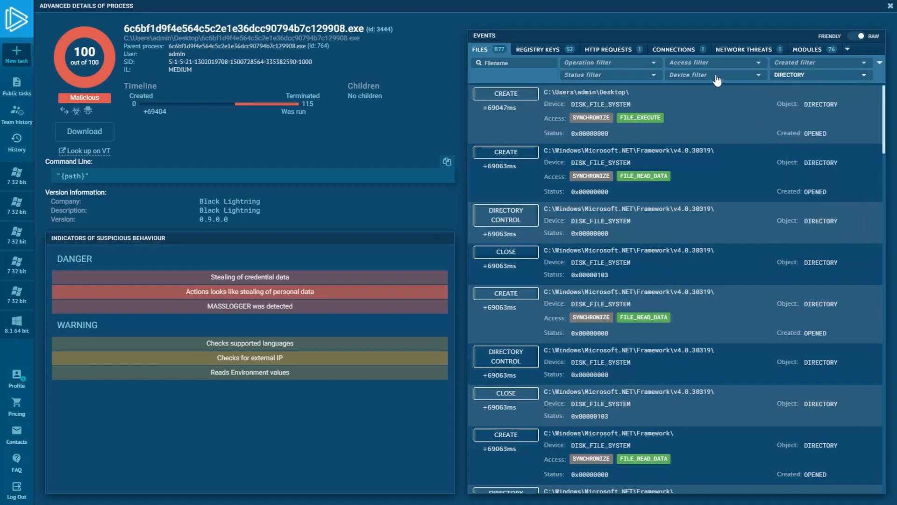
click(609, 74)
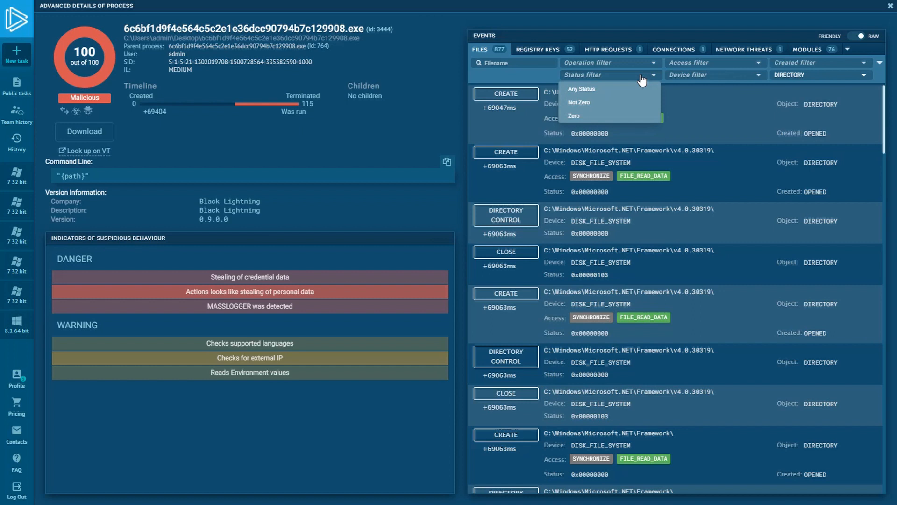
mouse_move(624, 103)
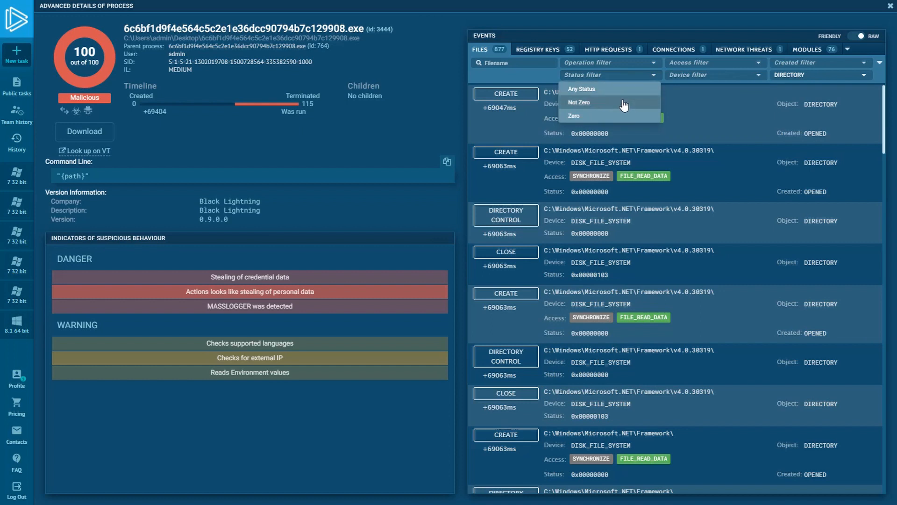
click(578, 103)
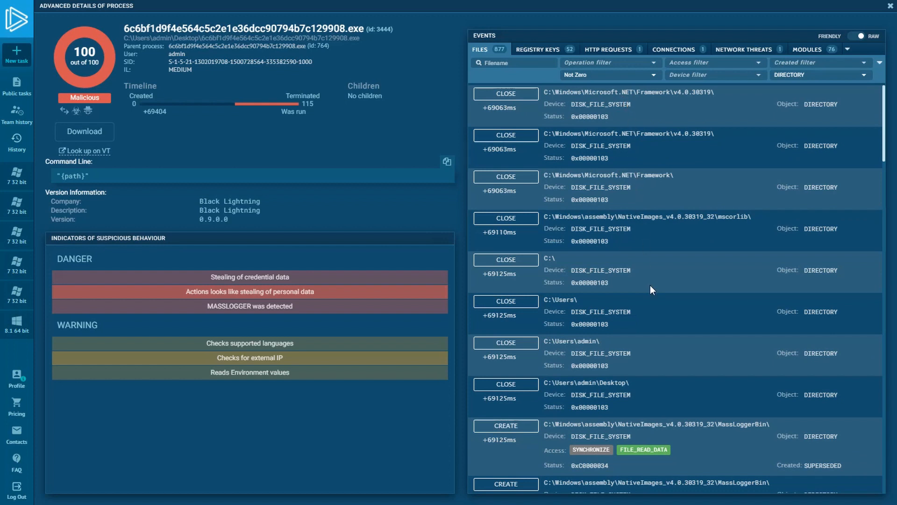
double_click(743, 423)
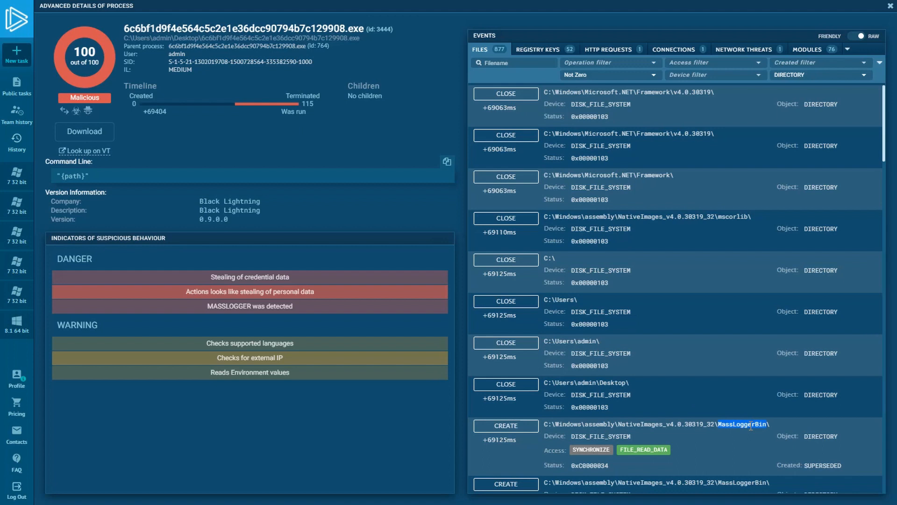
scroll(down, 3)
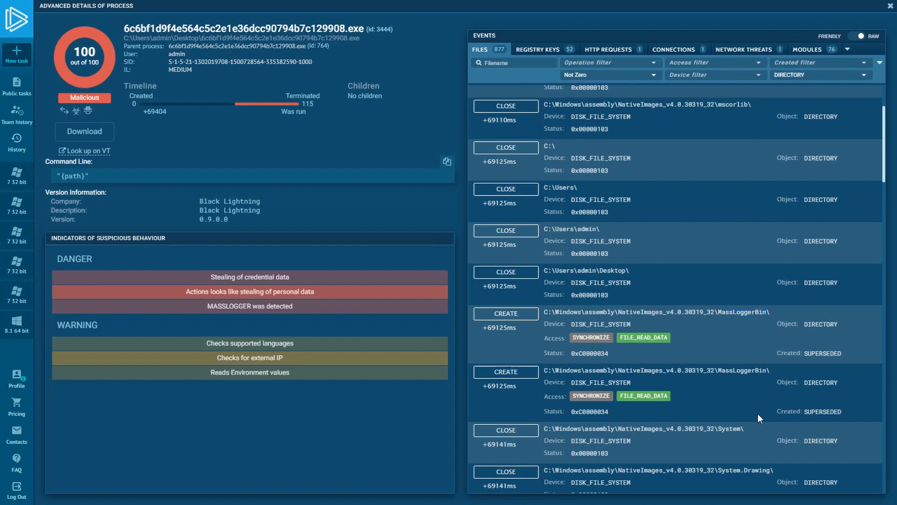
mouse_move(749, 411)
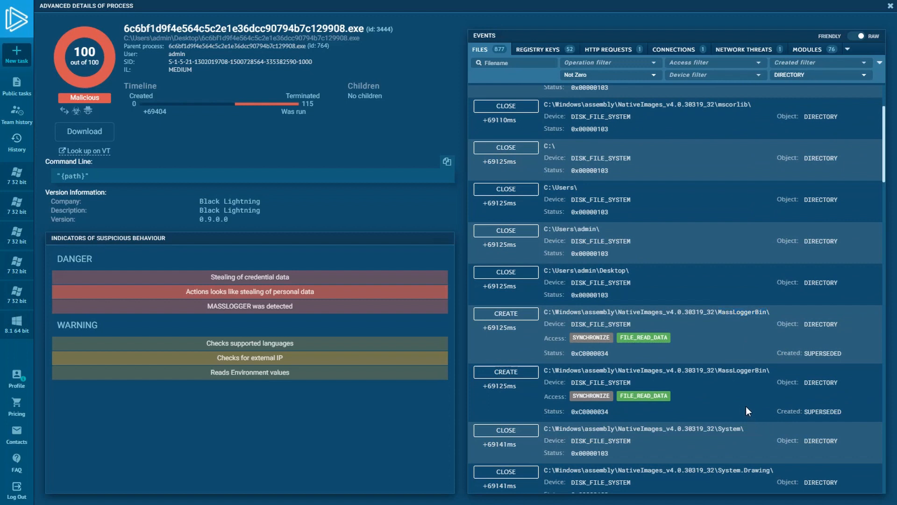
mouse_move(714, 390)
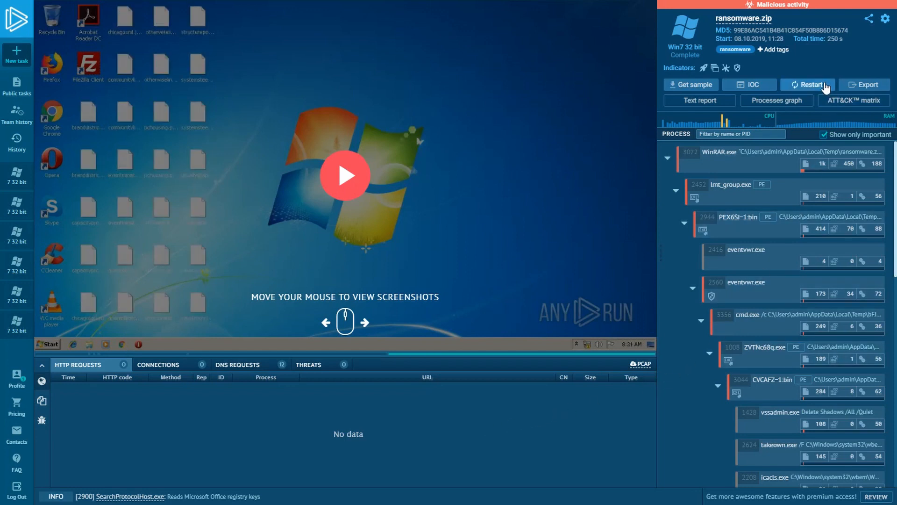
- Restart the ransomware.zip task on Windows 7 with its existing settings
click(808, 84)
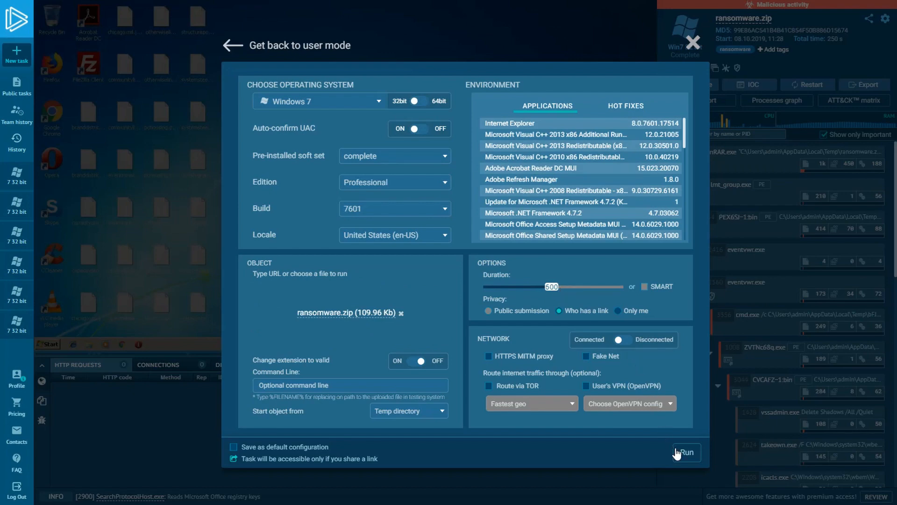
click(685, 451)
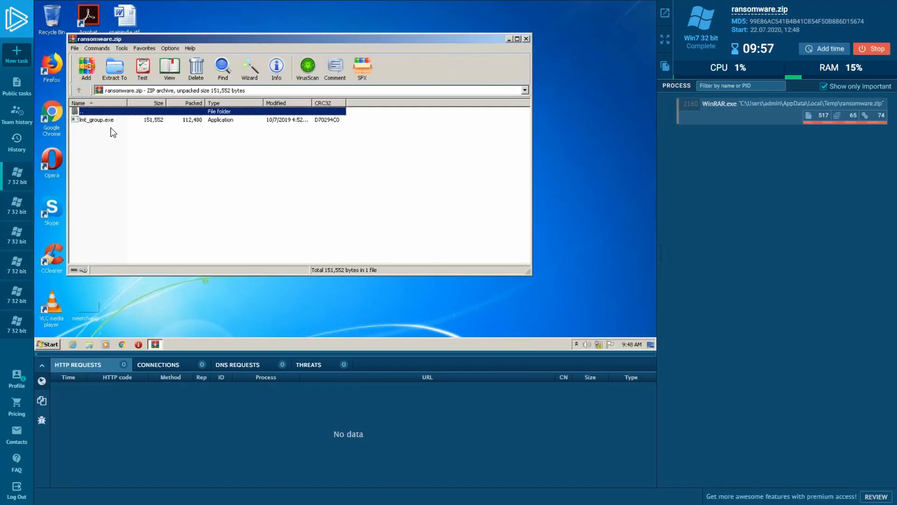
click(96, 120)
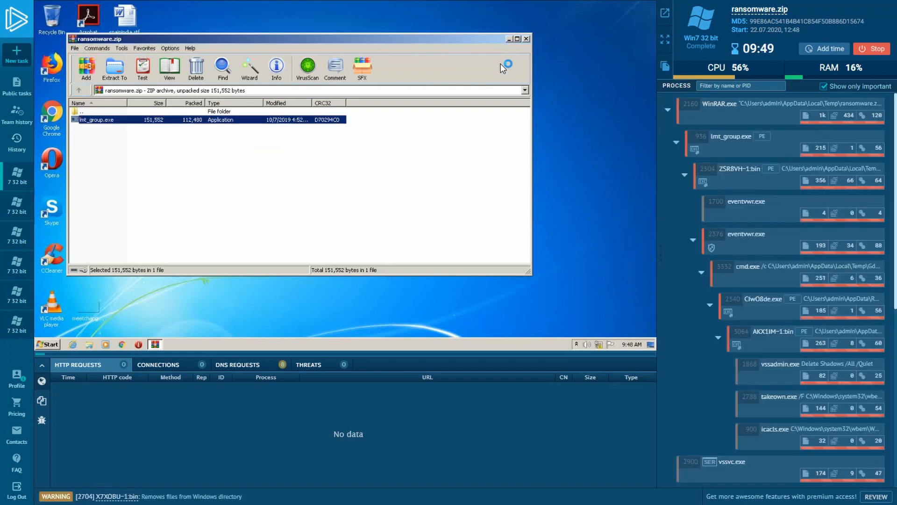
click(525, 38)
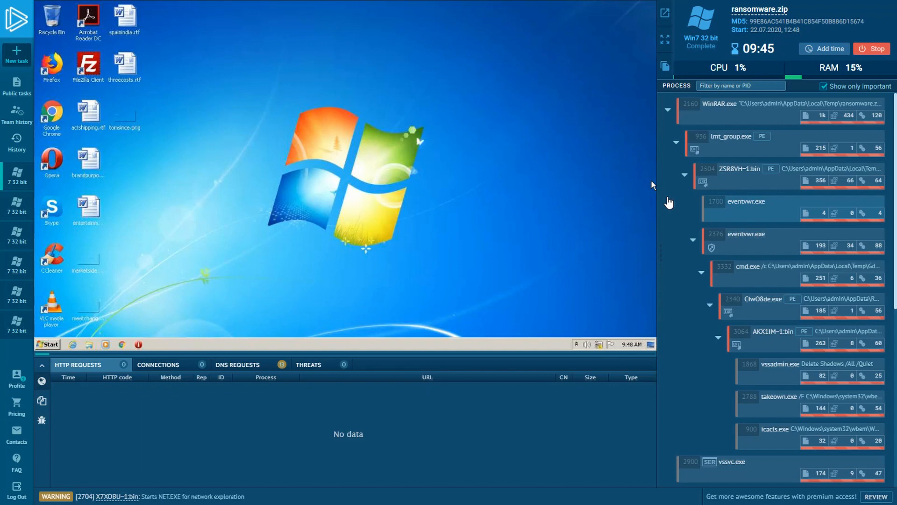
scroll(down, 3)
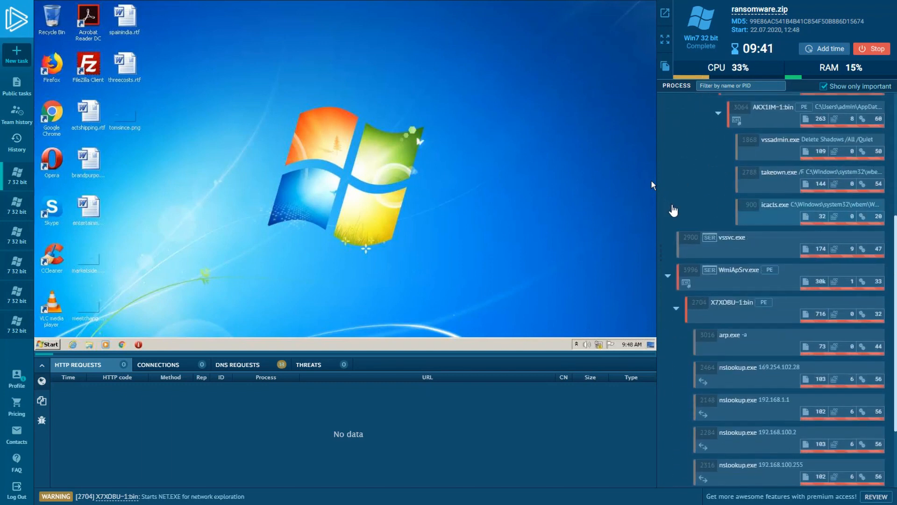
scroll(down, 3)
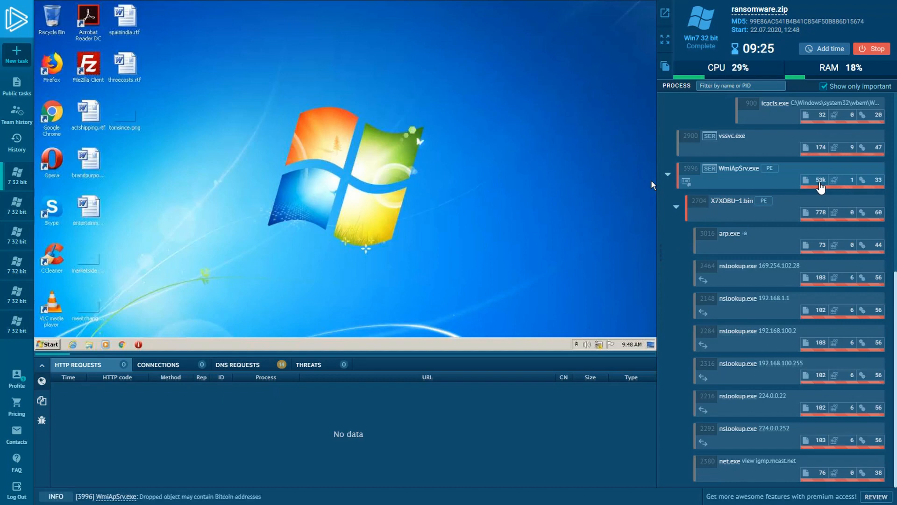
click(739, 168)
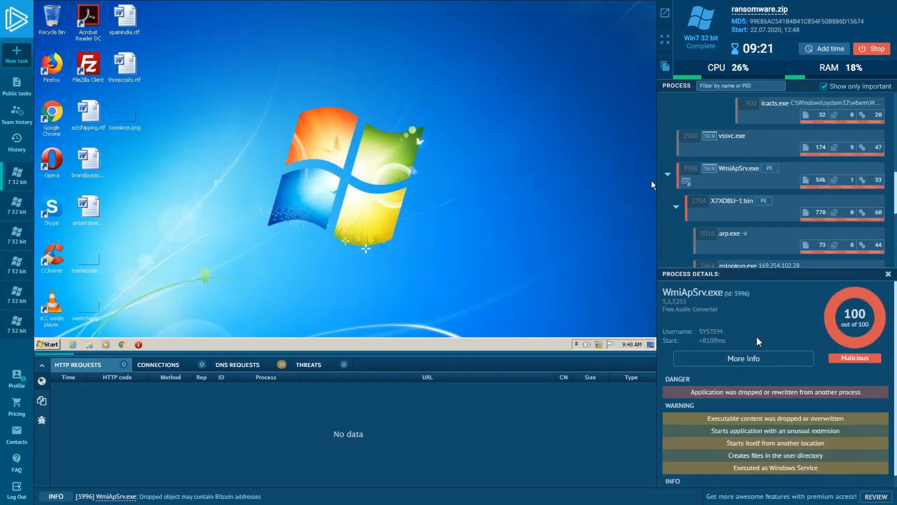
click(743, 358)
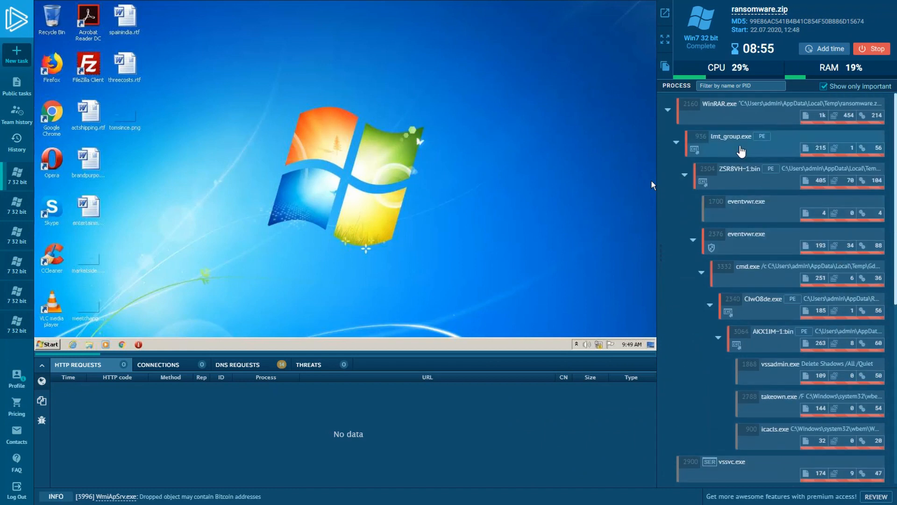
- Select lmt_group.exe and open its advanced details showing two modified files
click(742, 140)
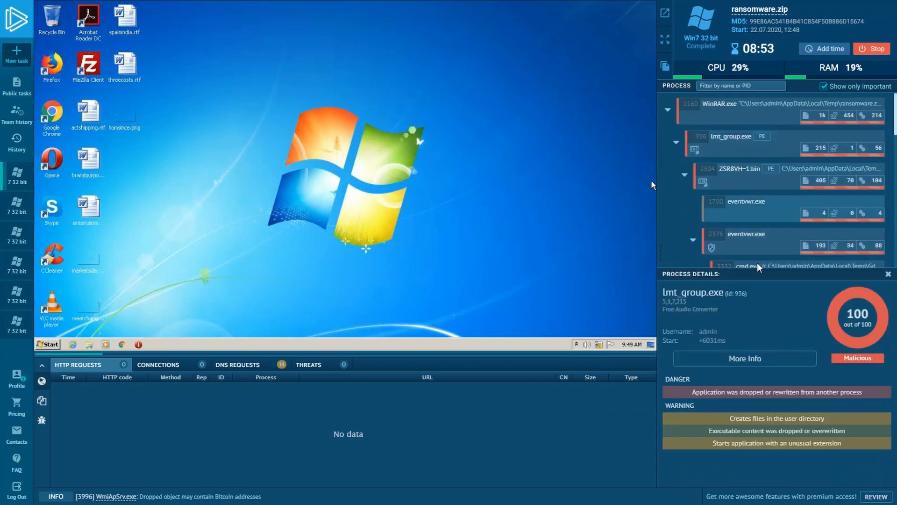
click(744, 358)
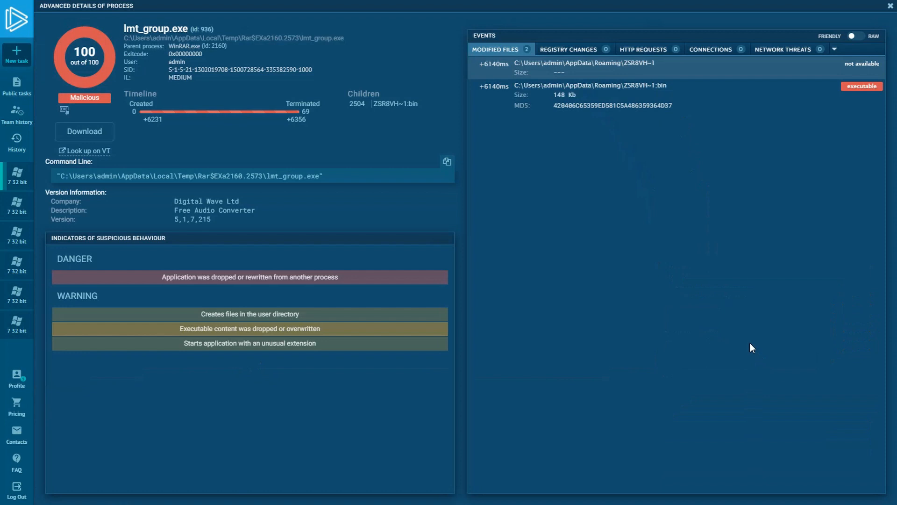
mouse_move(681, 138)
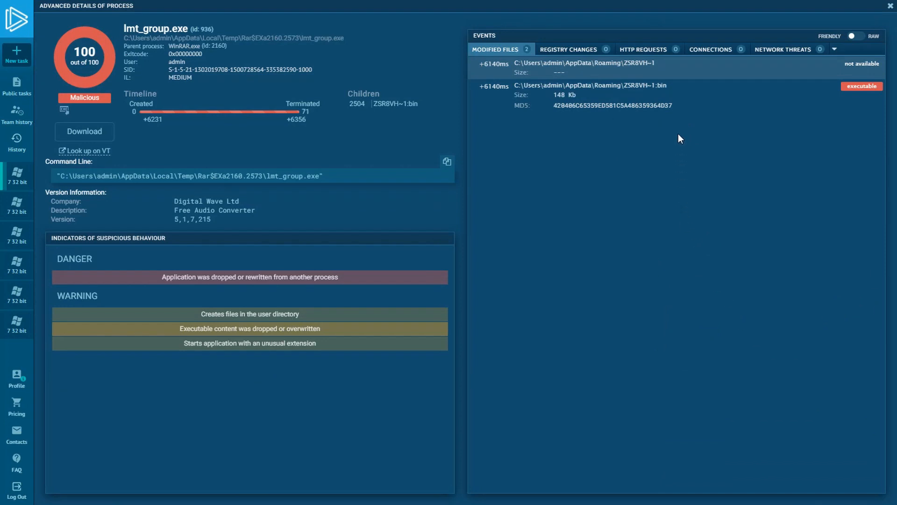
mouse_move(835, 65)
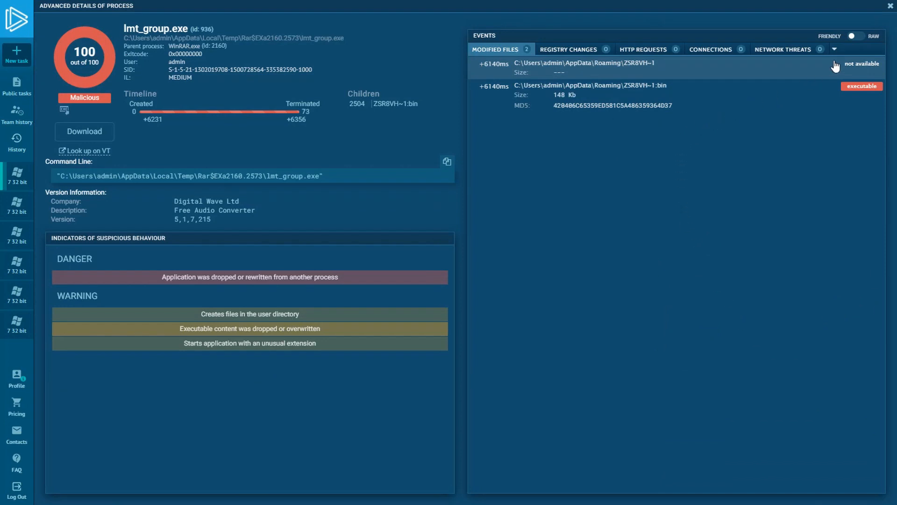
- Filter lmt_group.exe raw events to non-zero-status FILE CREATEs and select aaa_TouchMeNot_.txt
click(861, 36)
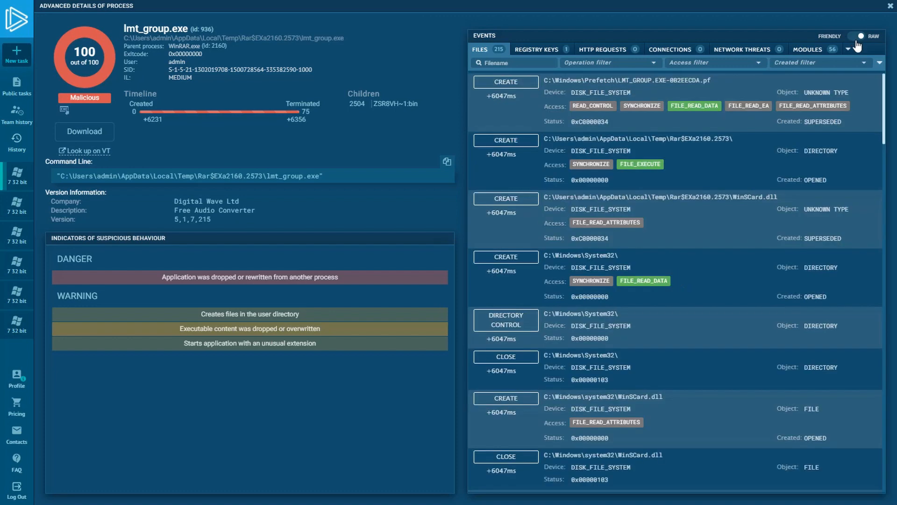
click(879, 63)
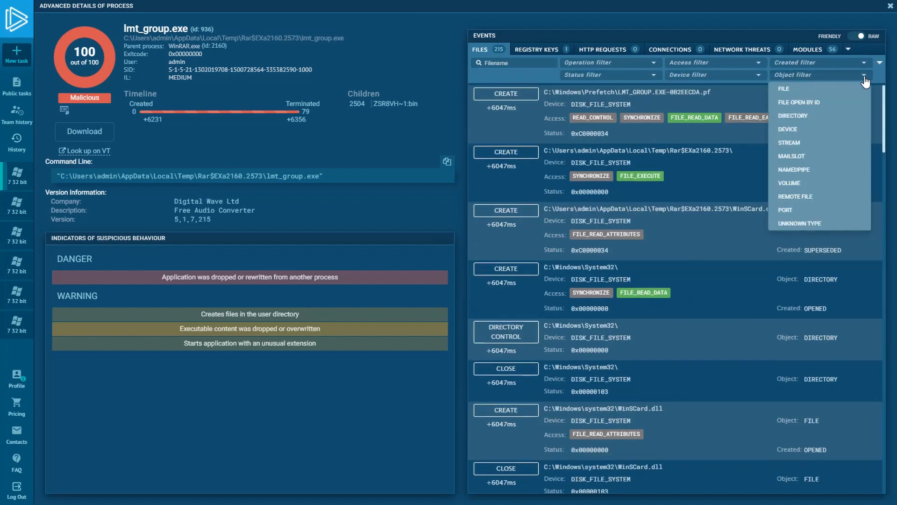
mouse_move(793, 91)
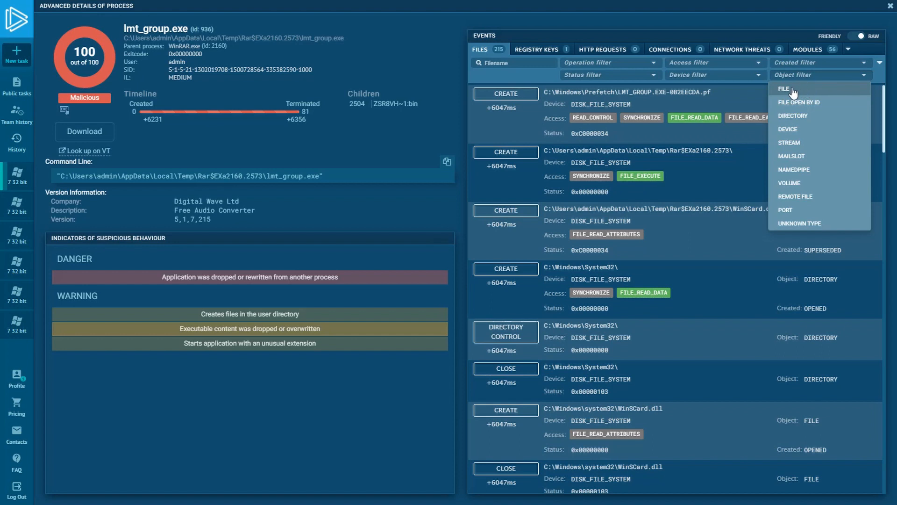
click(785, 89)
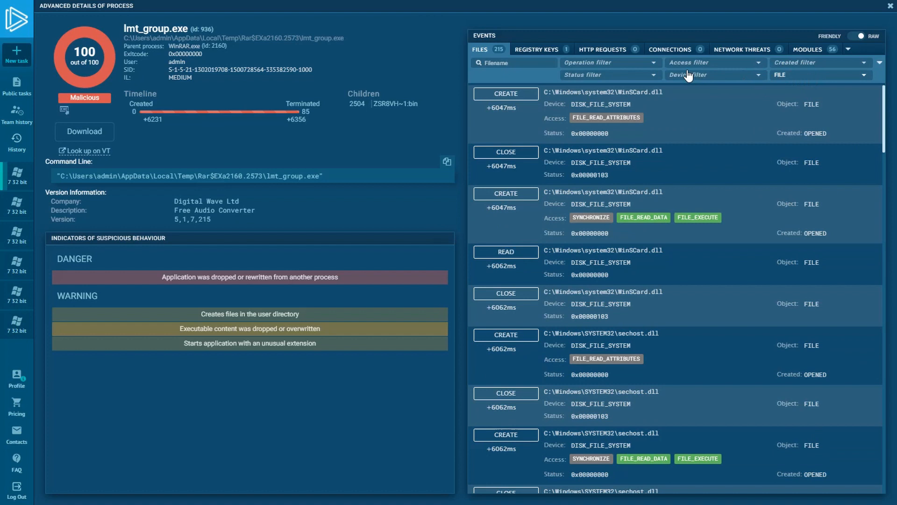
click(609, 74)
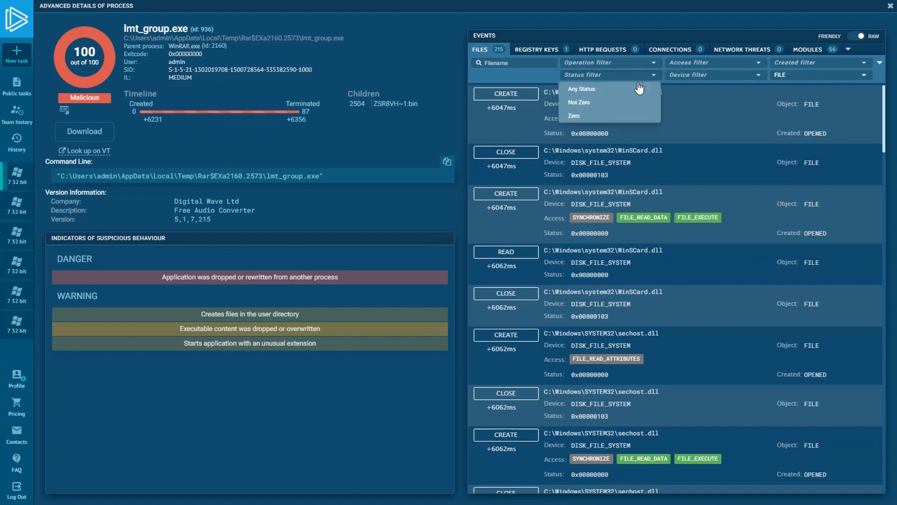
click(579, 102)
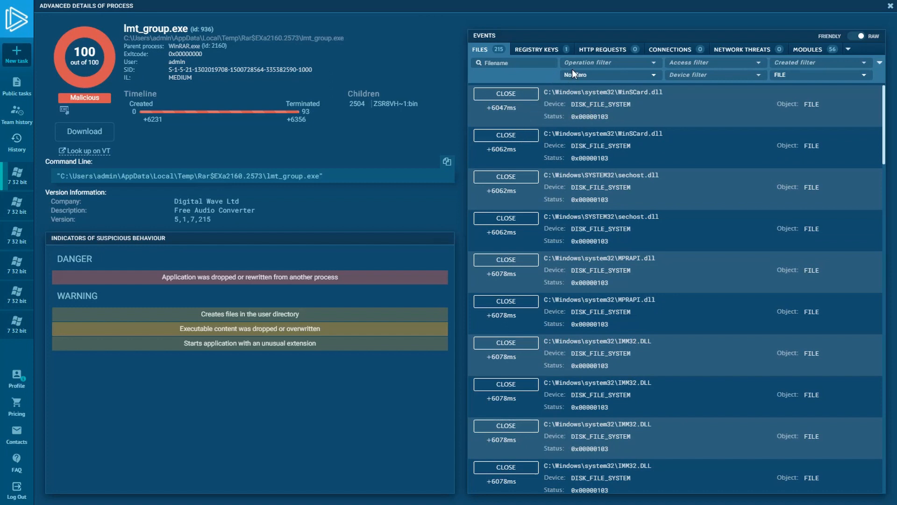
click(609, 62)
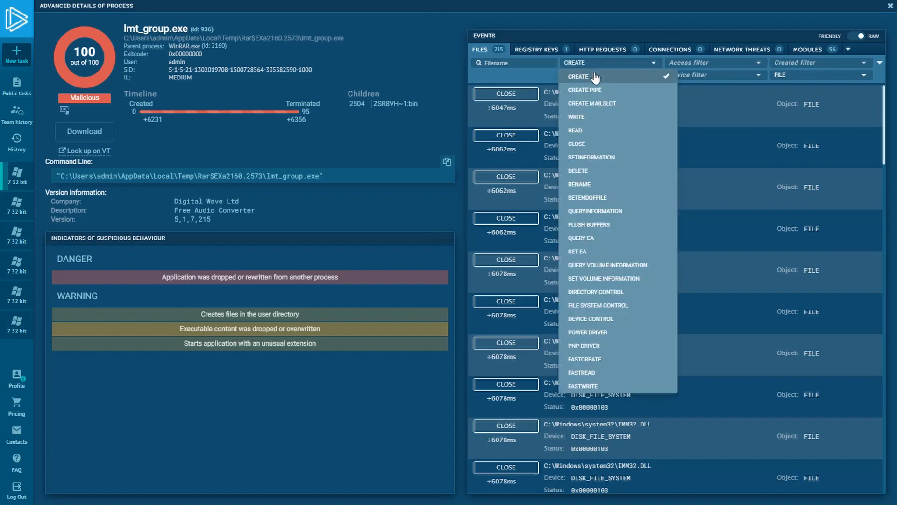
click(578, 76)
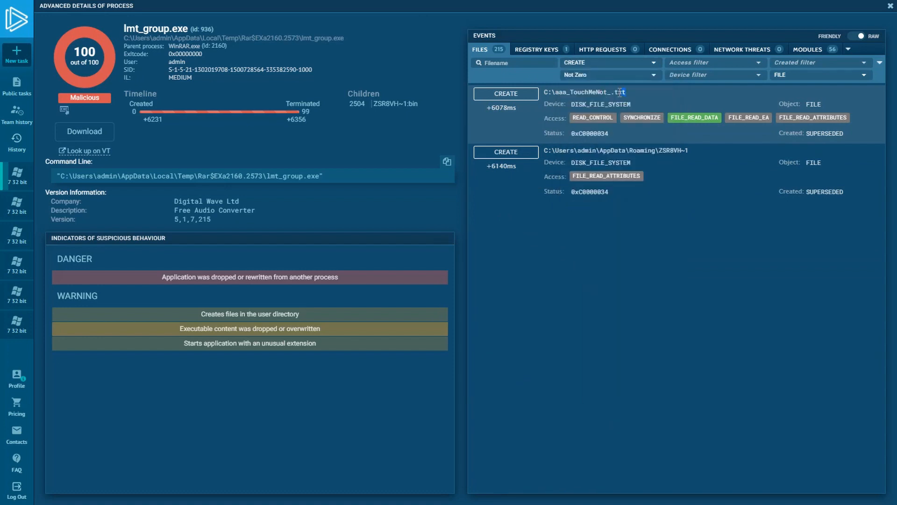
double_click(585, 92)
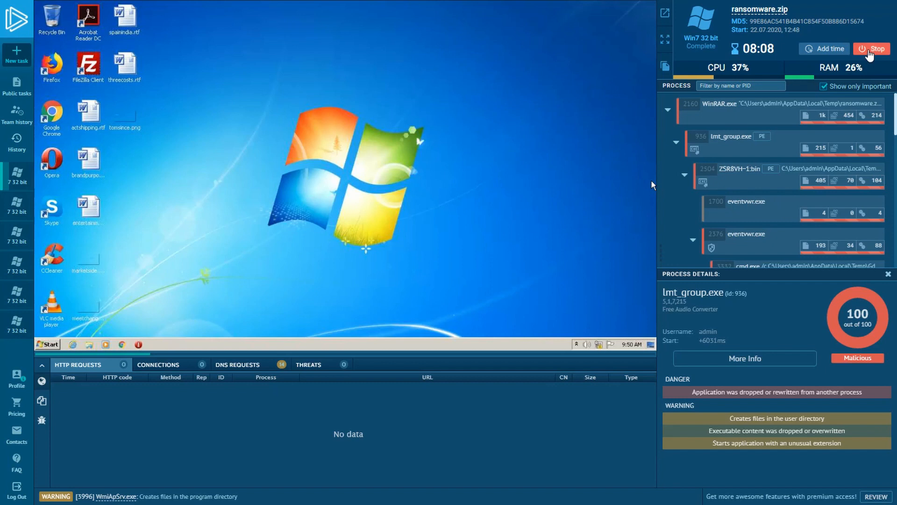
- Stop the task and rerun ransomware.zip with 'Start object from' set to Desktop
click(872, 48)
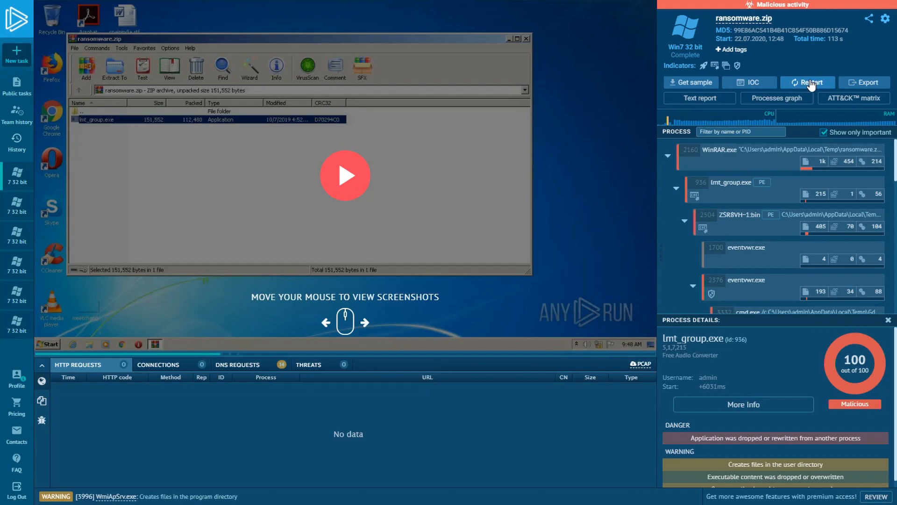
click(807, 82)
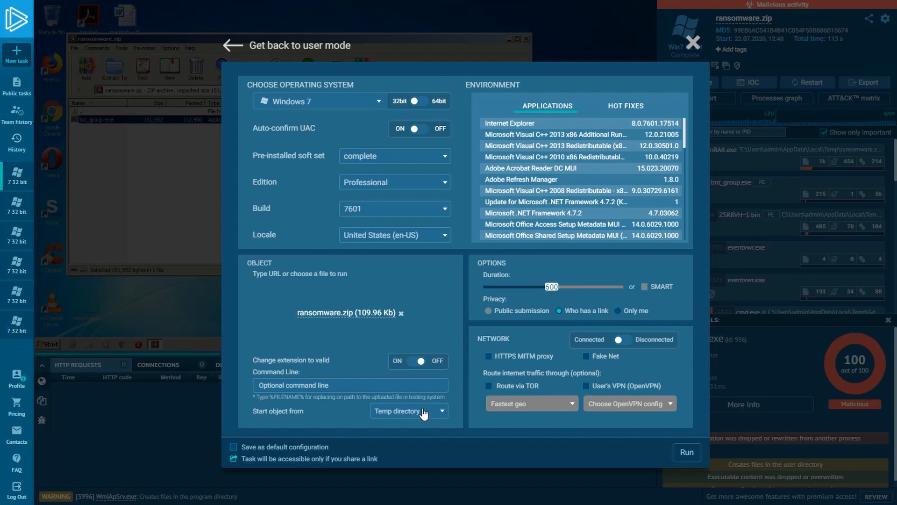
click(408, 411)
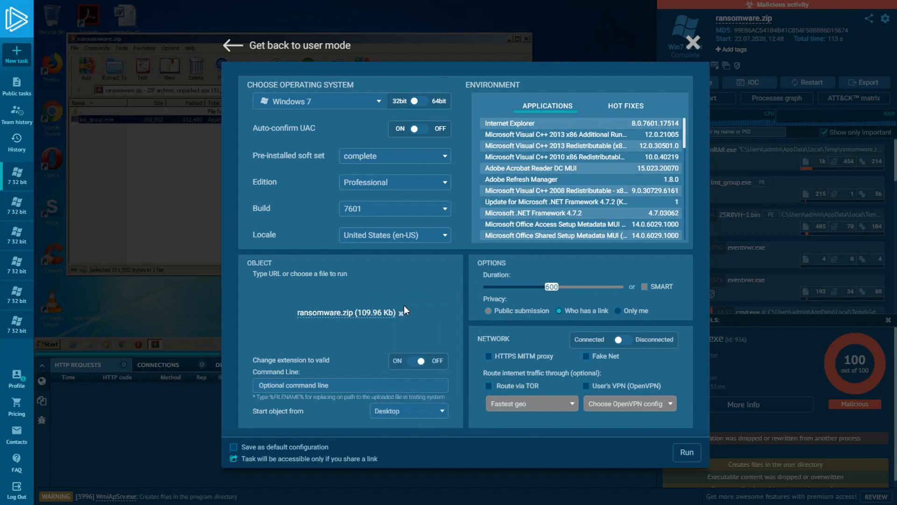
mouse_move(487, 366)
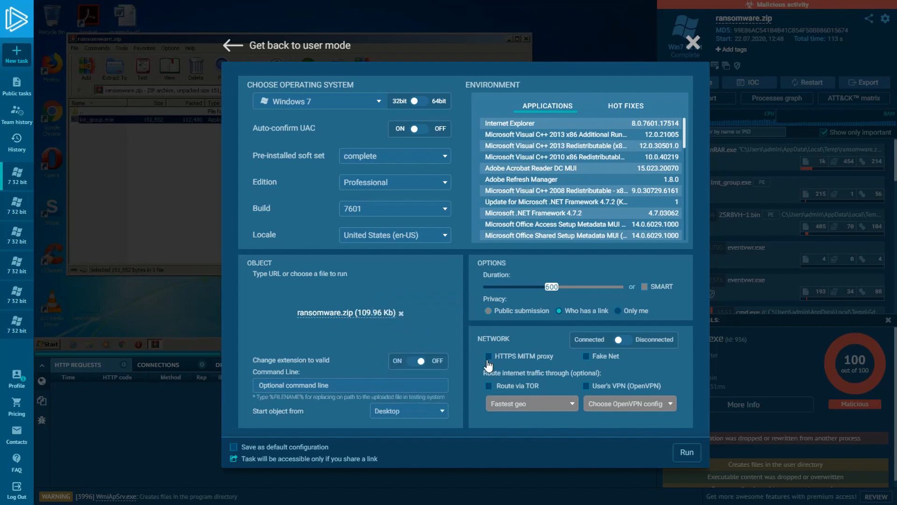
click(686, 452)
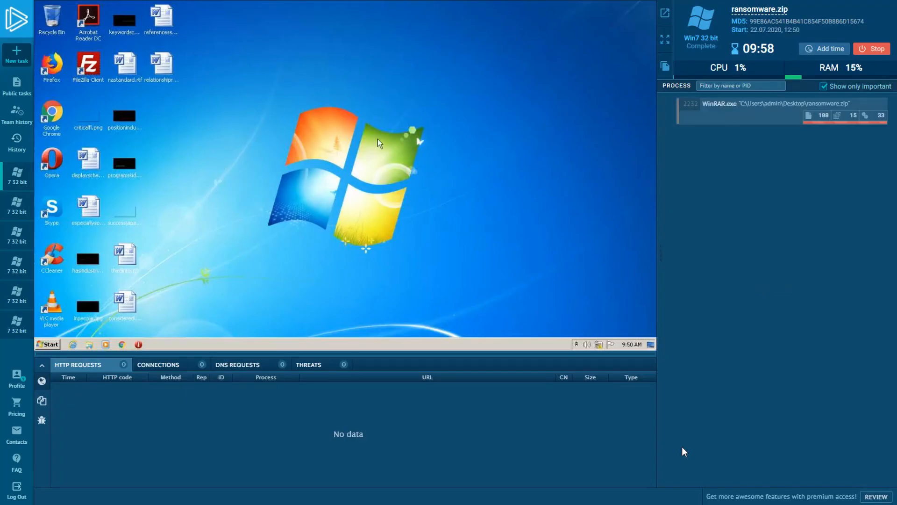
mouse_move(350, 275)
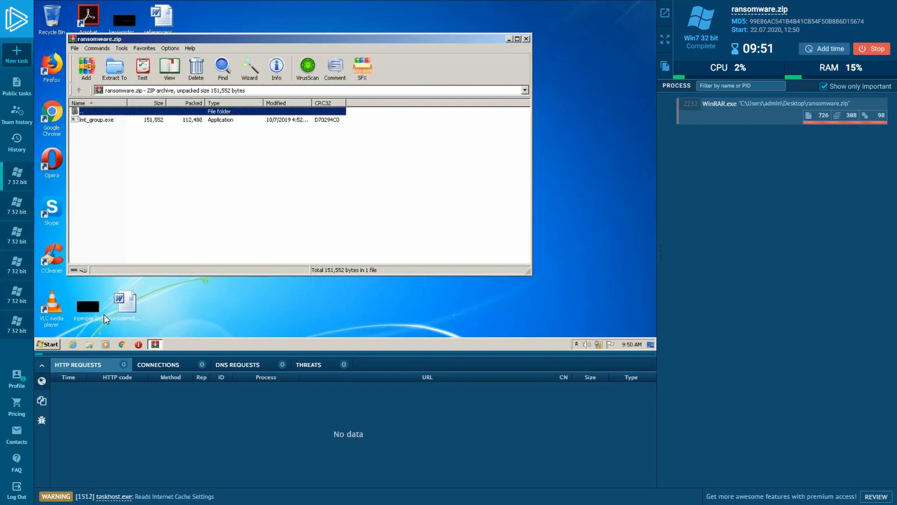
- Launch Notepad in the sandbox and send 'aaa_TouchMeNot_.txt' through the Remote ClipBoard
click(48, 344)
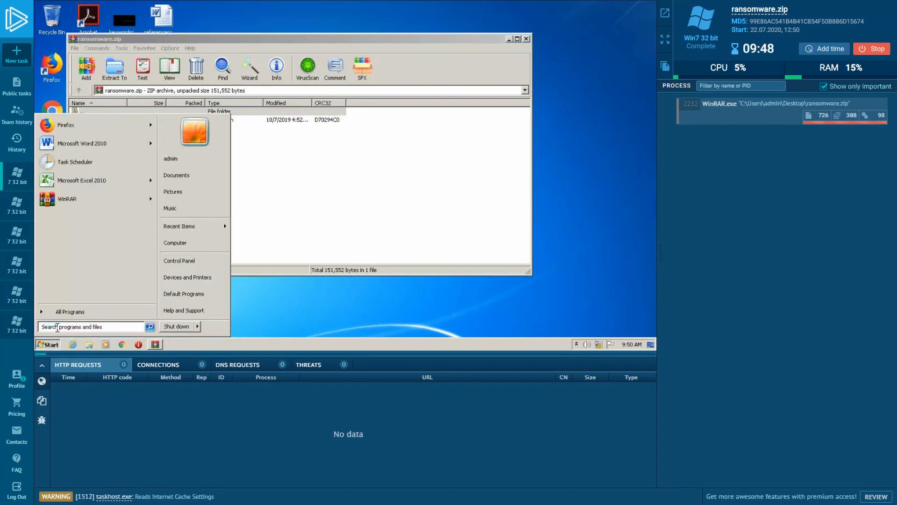
text(not)
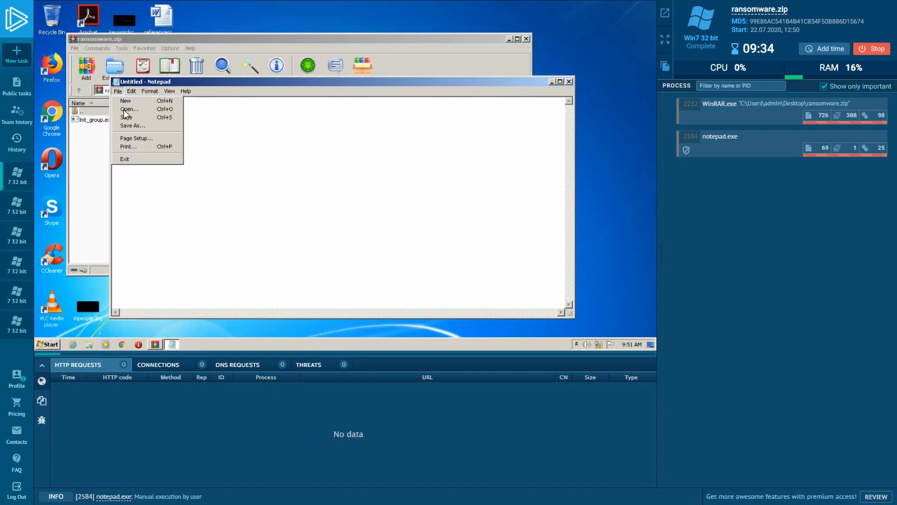
click(665, 66)
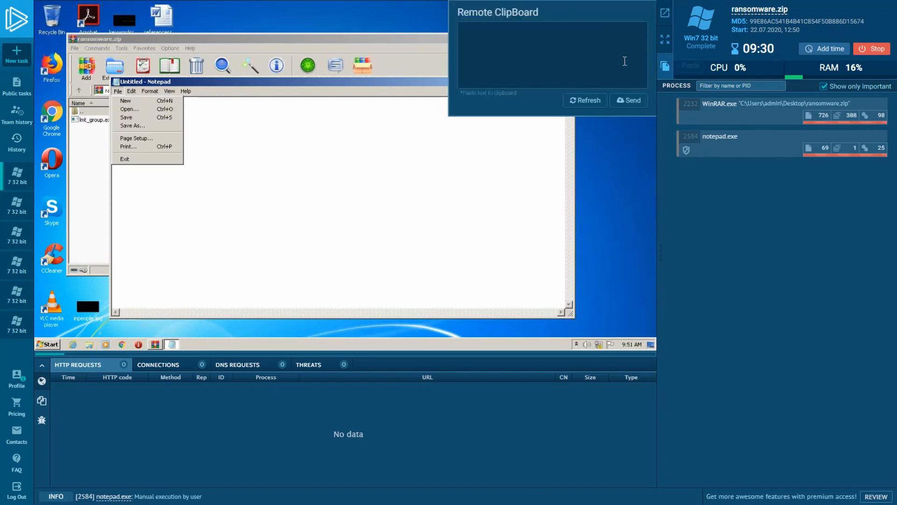
text(aaa_TouchMeNot_.txt)
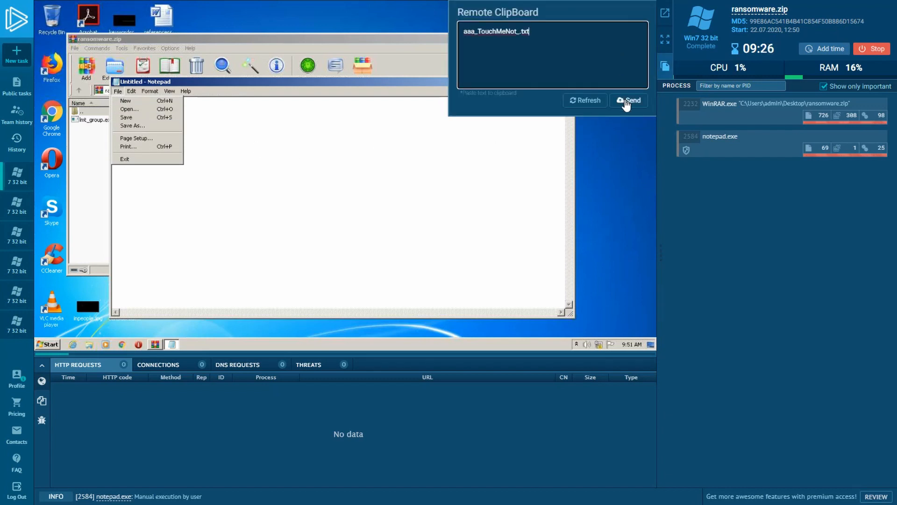
click(629, 100)
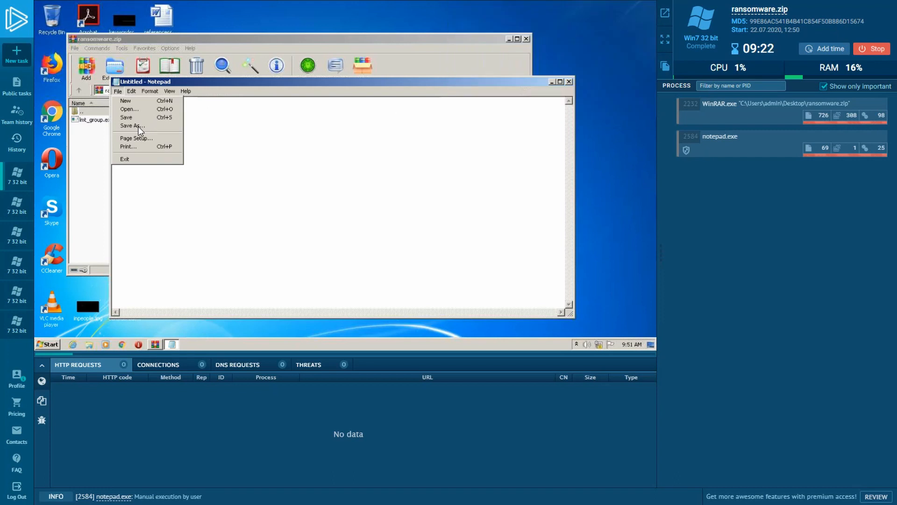
- Save the Notepad document as aaa_TouchMeNot_.txt on Local Disk (C:), then run lmt_group.exe
click(118, 92)
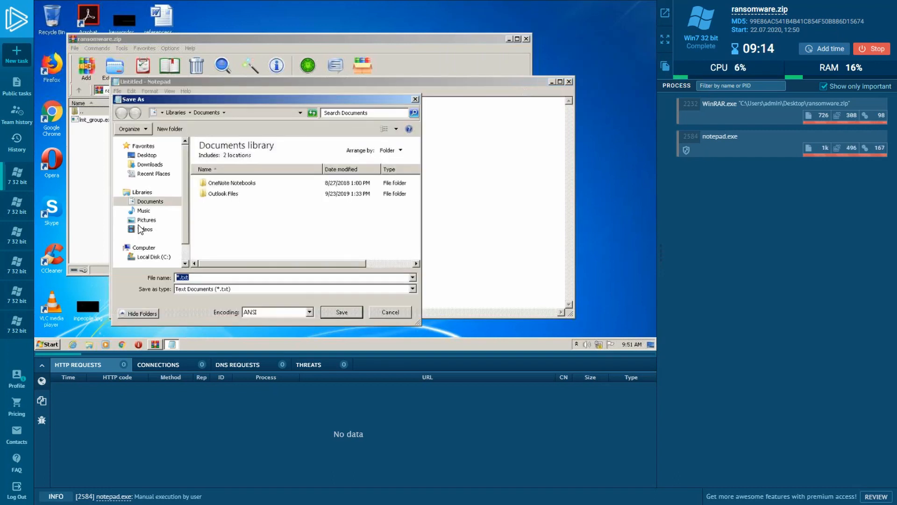
click(151, 256)
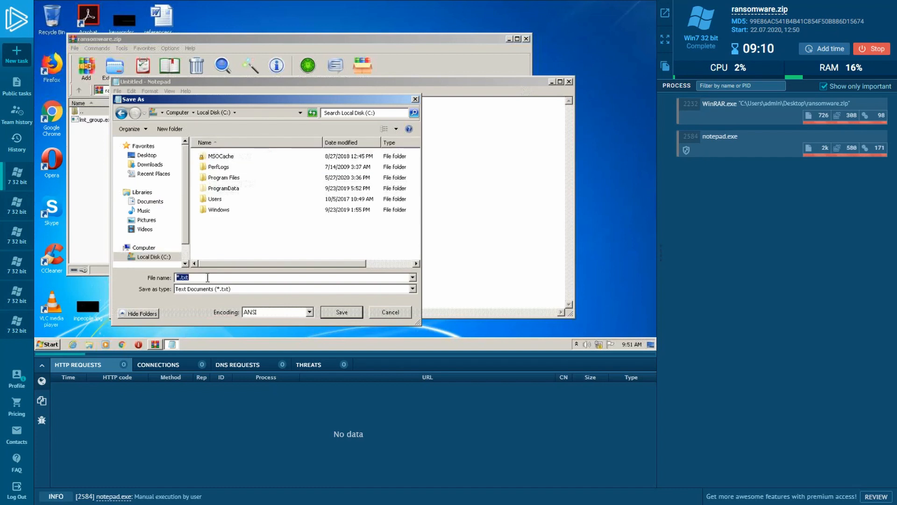
click(341, 312)
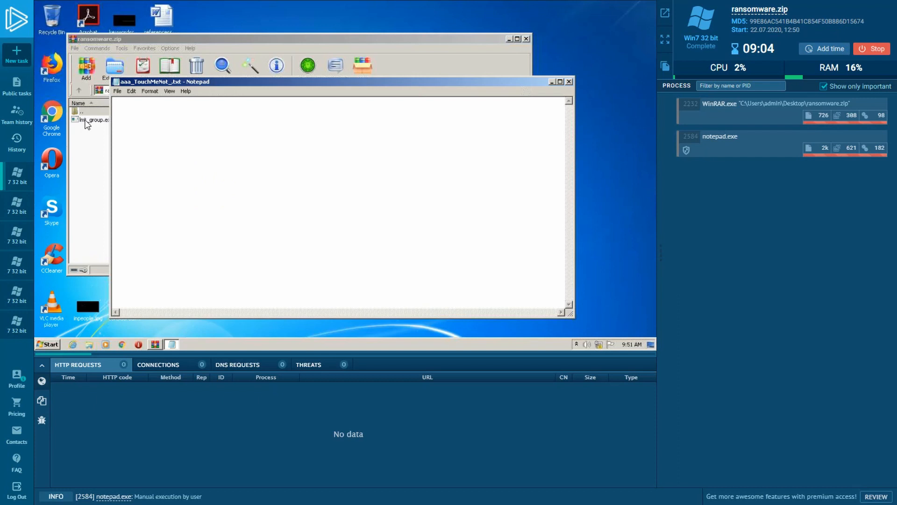
click(568, 81)
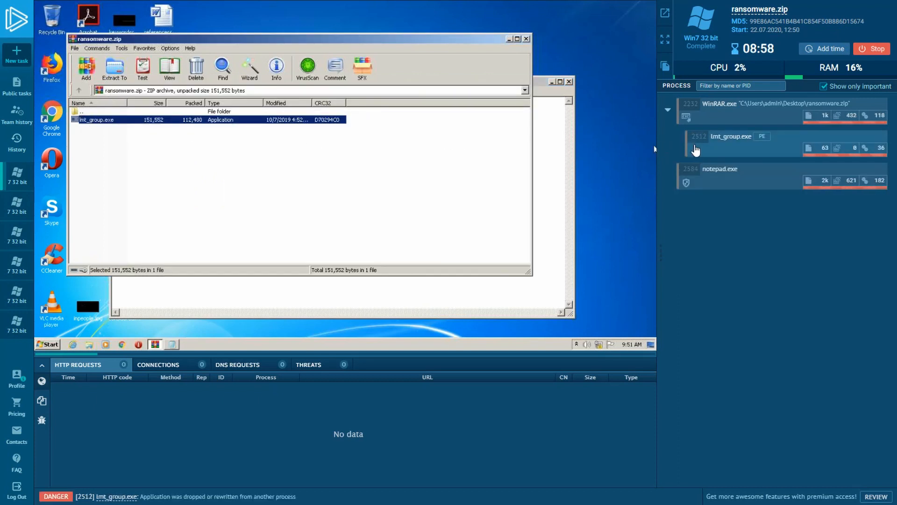
- Close WinRAR and Notepad, then open More Info for the lmt_group.exe process
click(524, 38)
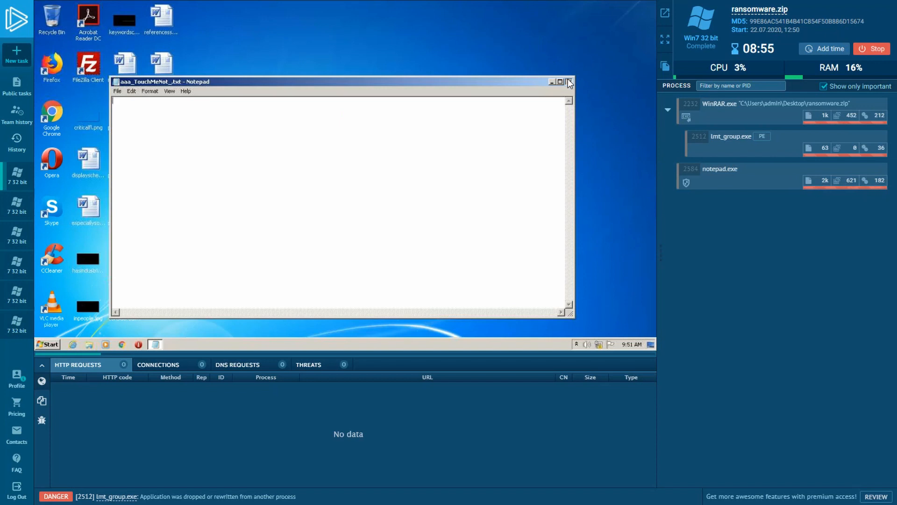
click(570, 82)
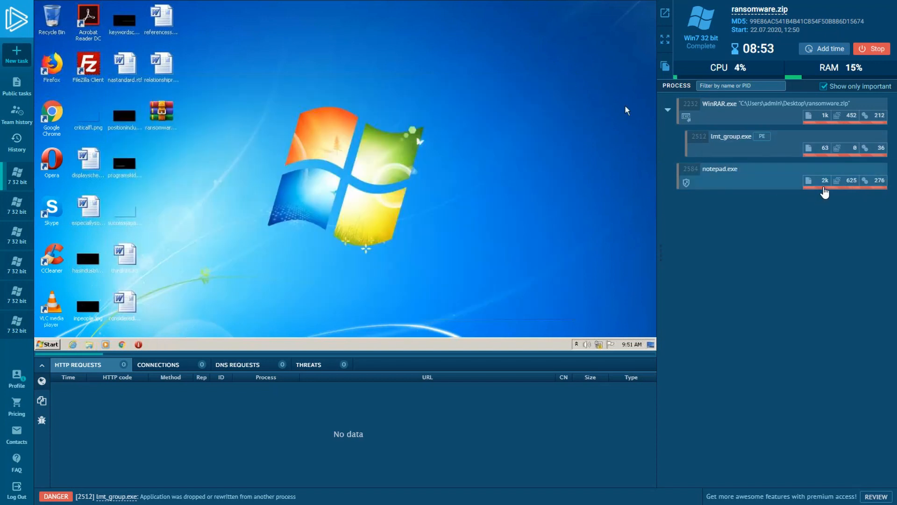
mouse_move(788, 144)
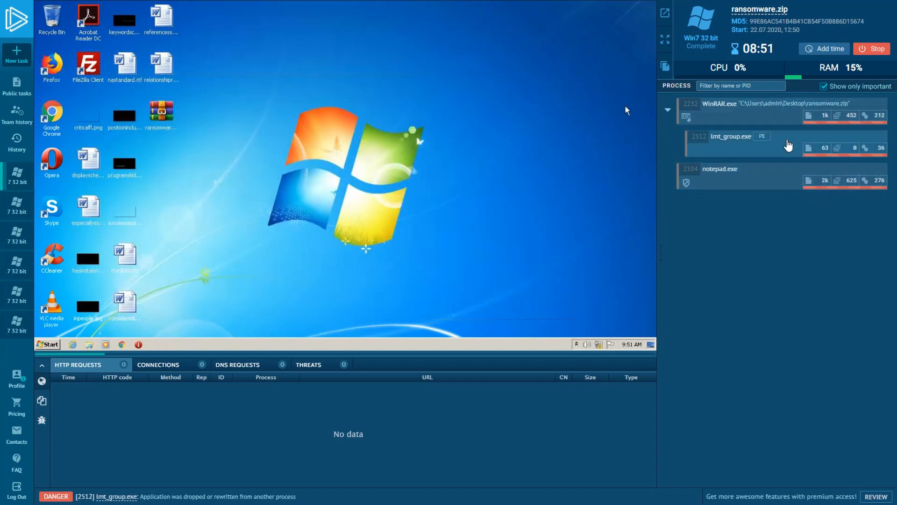
click(731, 143)
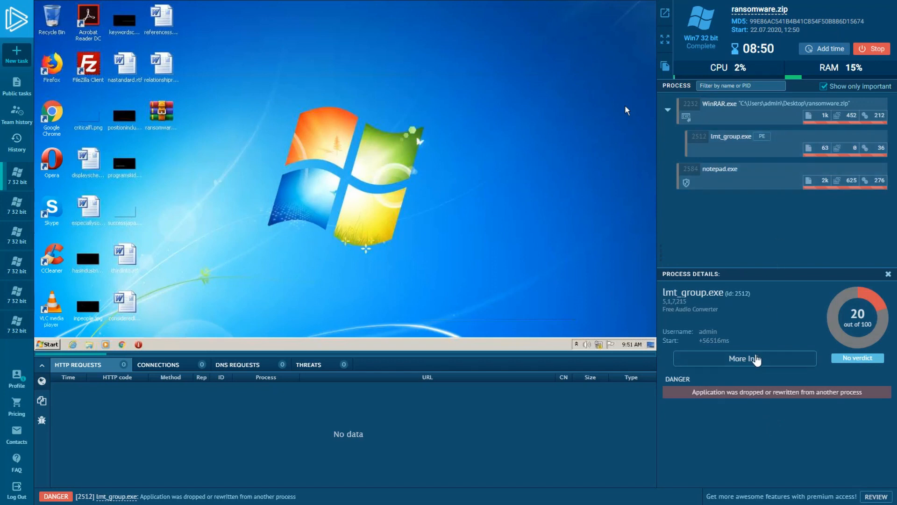
click(744, 359)
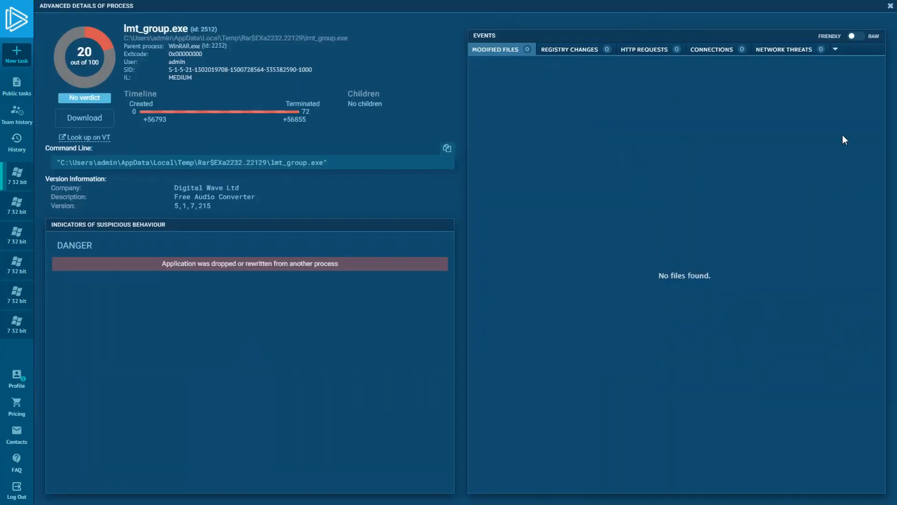
- Switch lmt_group.exe events to Raw, filter to FILE CREATE operations, and scroll the list
click(854, 36)
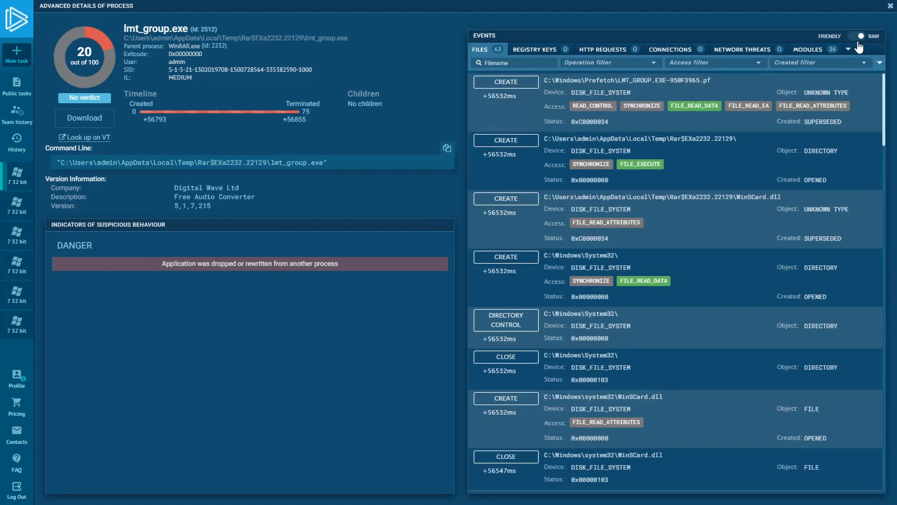
click(880, 49)
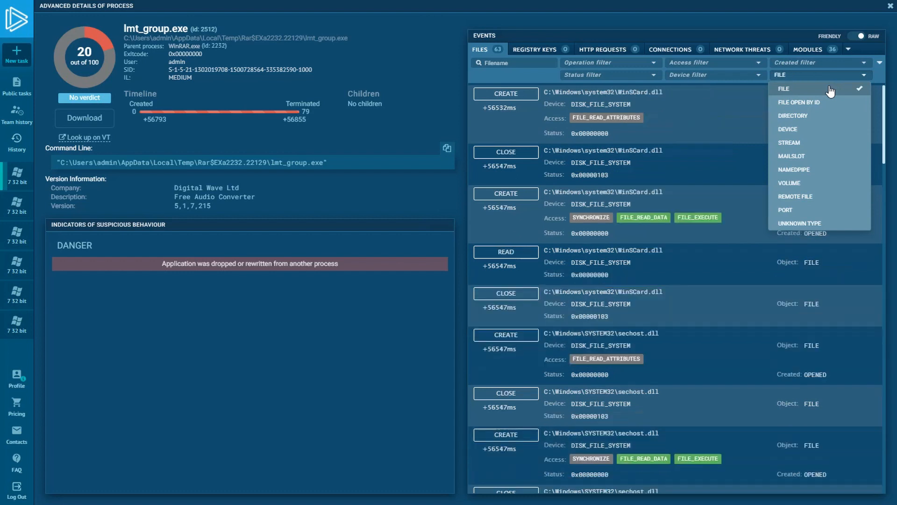
mouse_move(578, 64)
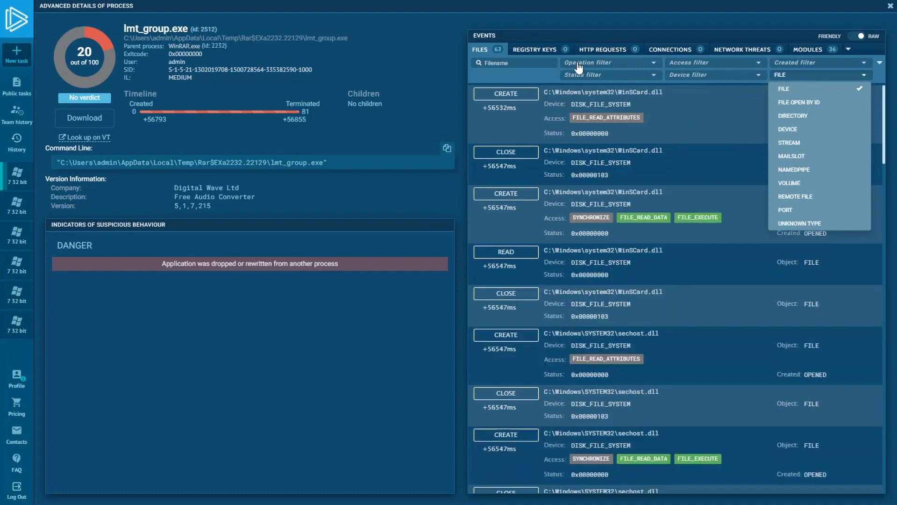
click(609, 62)
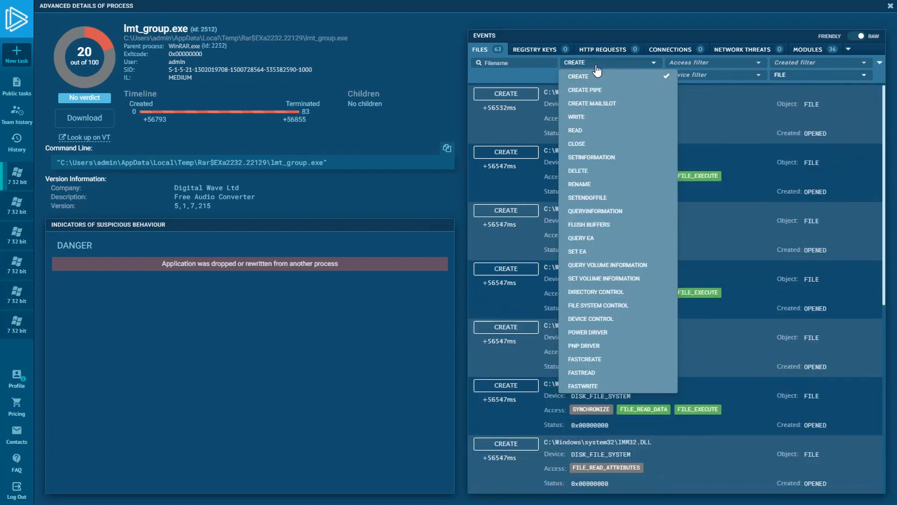
click(578, 75)
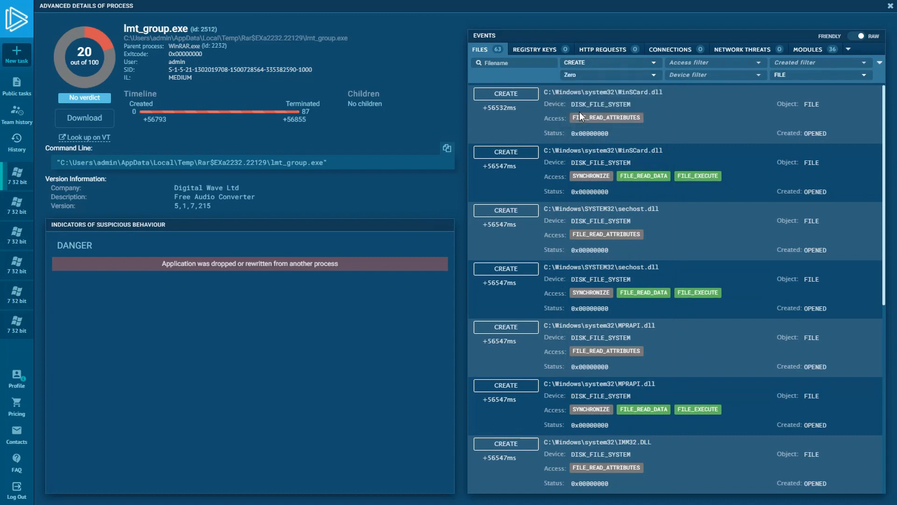
mouse_move(650, 103)
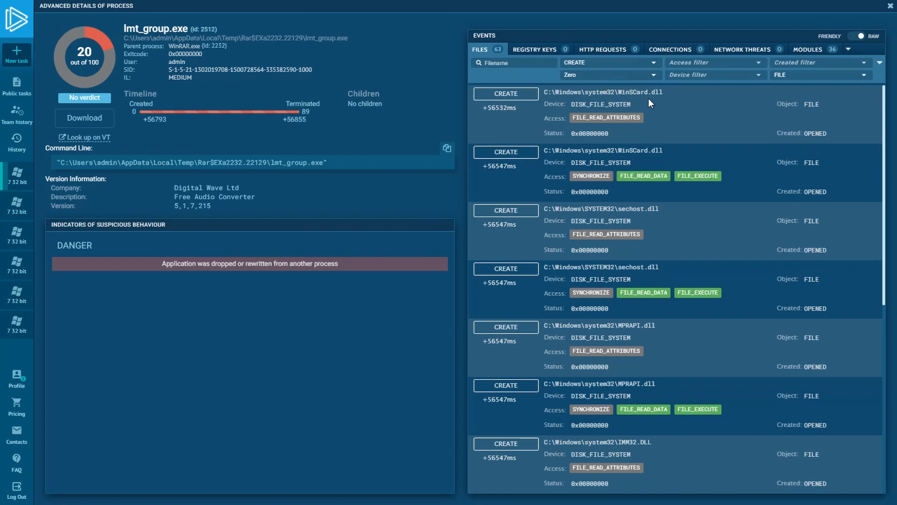
scroll(down, 3)
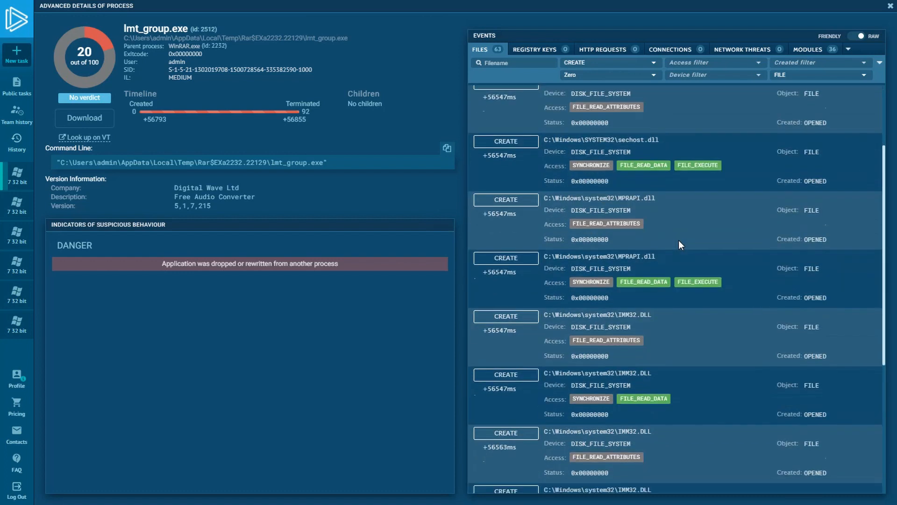
scroll(down, 3)
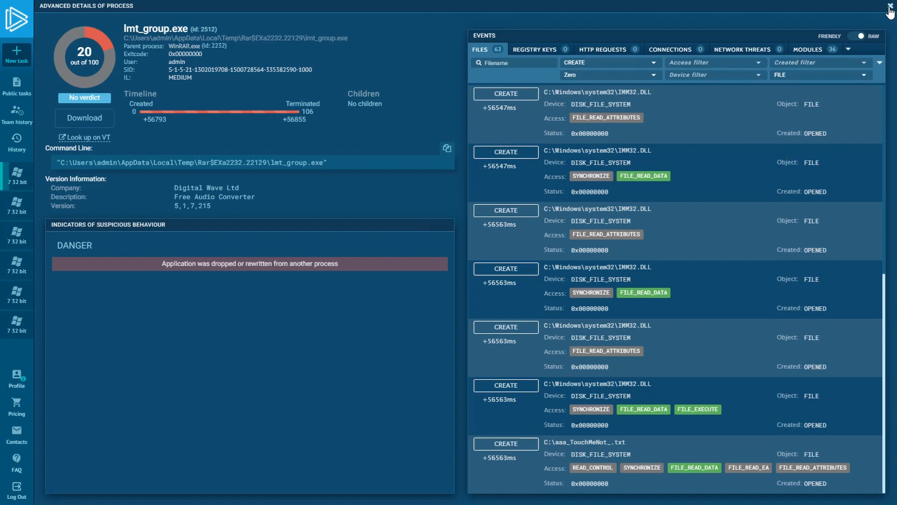
- Close the Advanced Details window and the lmt_group.exe Process Details panel
click(891, 10)
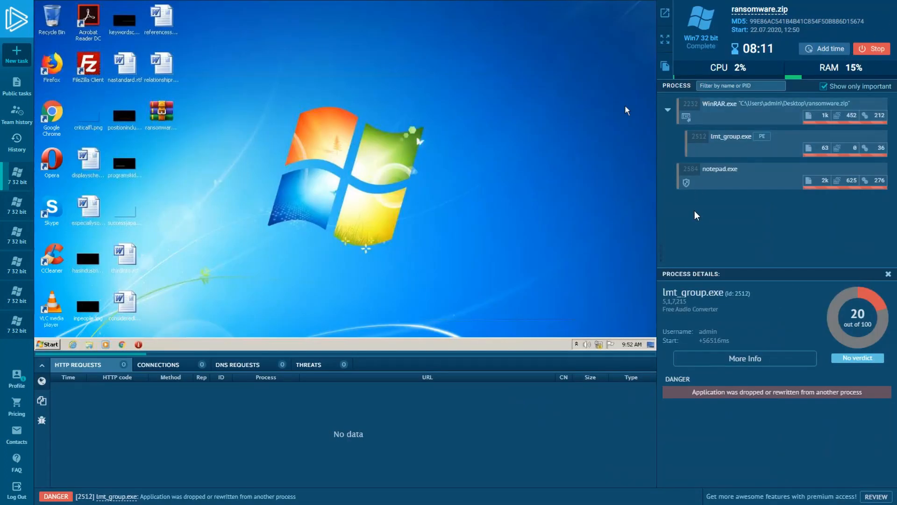
click(888, 274)
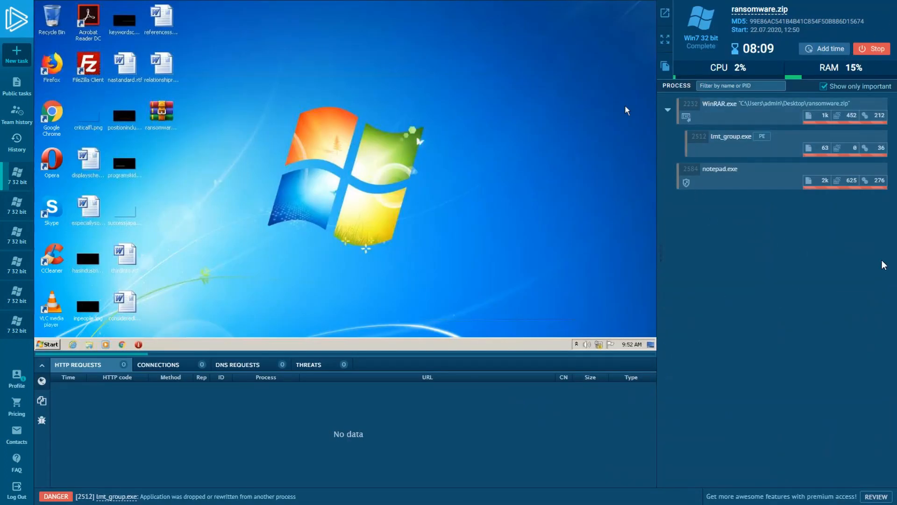